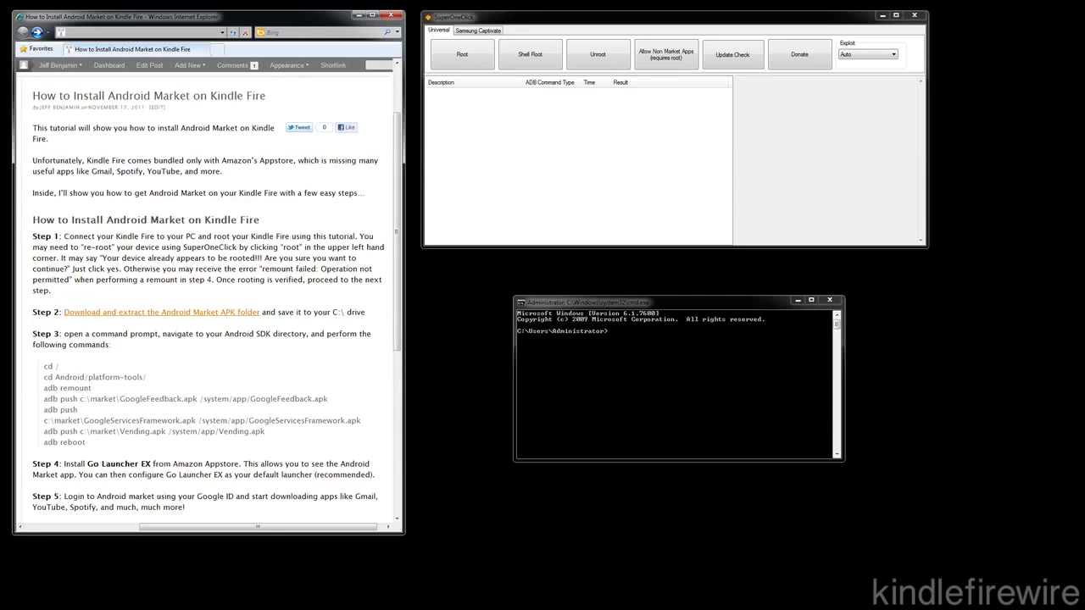
pyautogui.moveTo(265, 425)
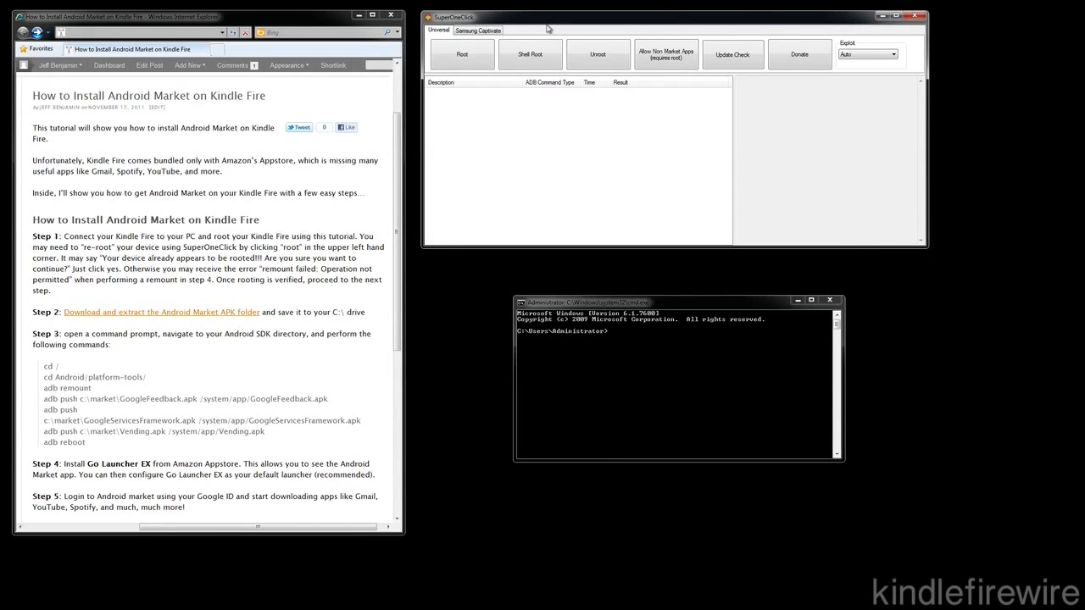
# - Bring the SuperOneClick window to the front, leaving the rooting tutorial open behind it
pyautogui.click(462, 53)
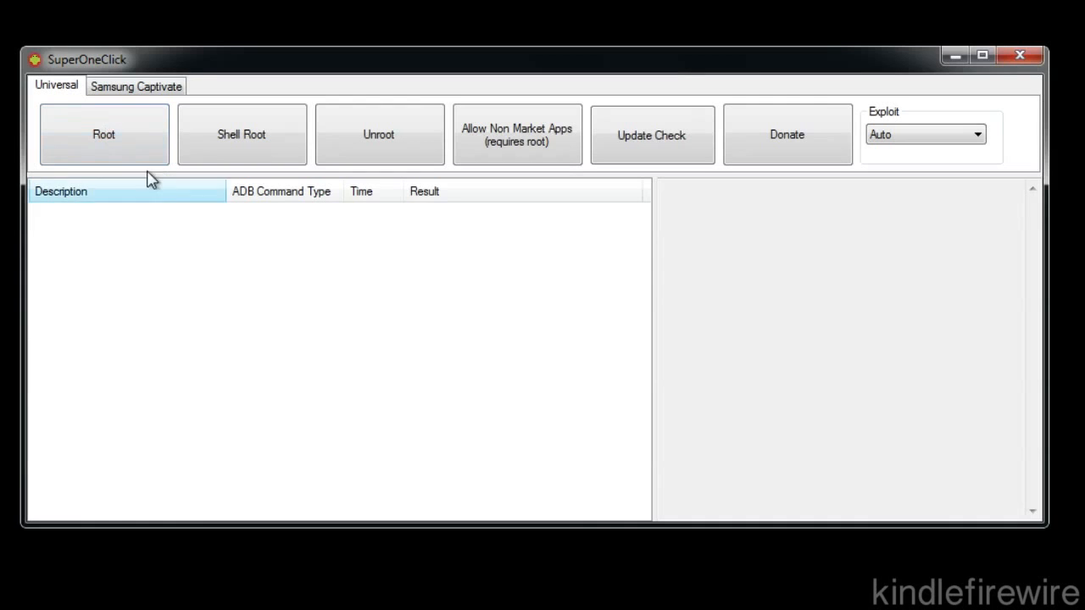
# - Root the Kindle Fire in SuperOneClick, accepting the already-rooted warning and skipping the test
pyautogui.click(104, 133)
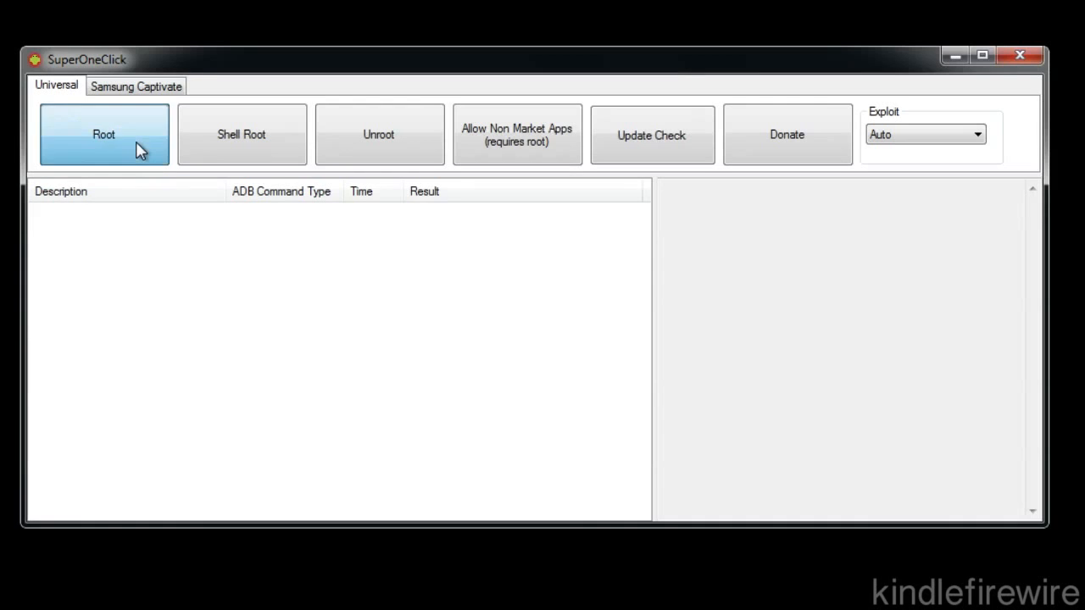
pyautogui.click(103, 133)
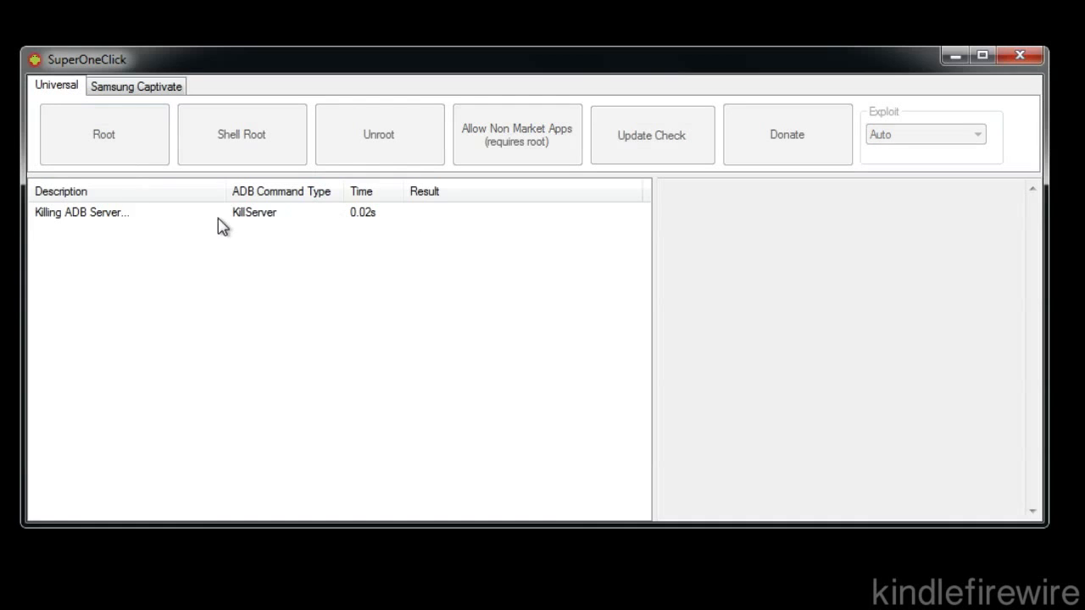
pyautogui.moveTo(223, 261)
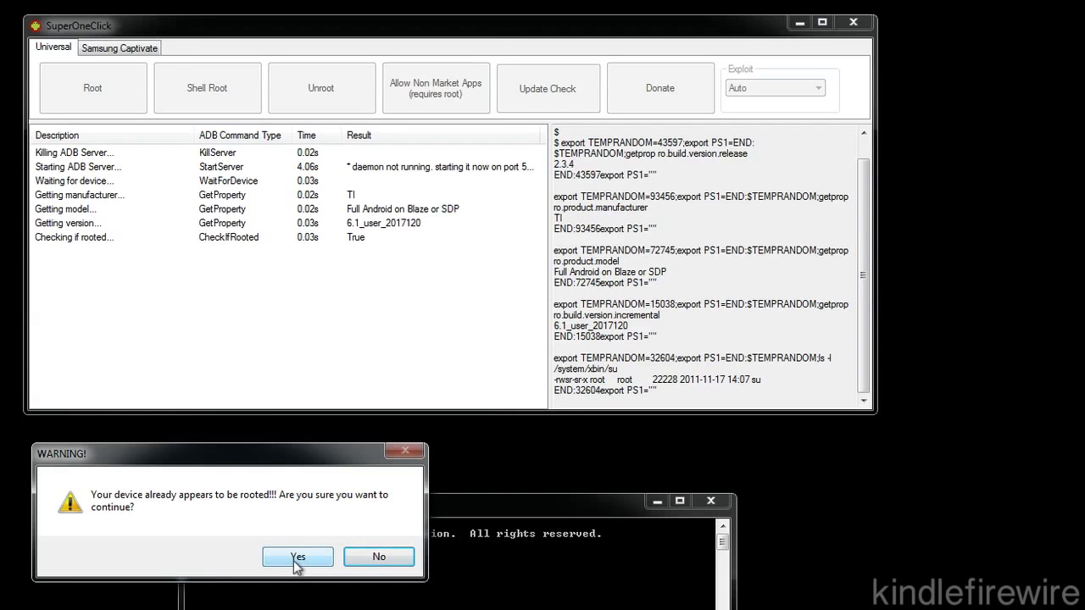
pyautogui.click(298, 557)
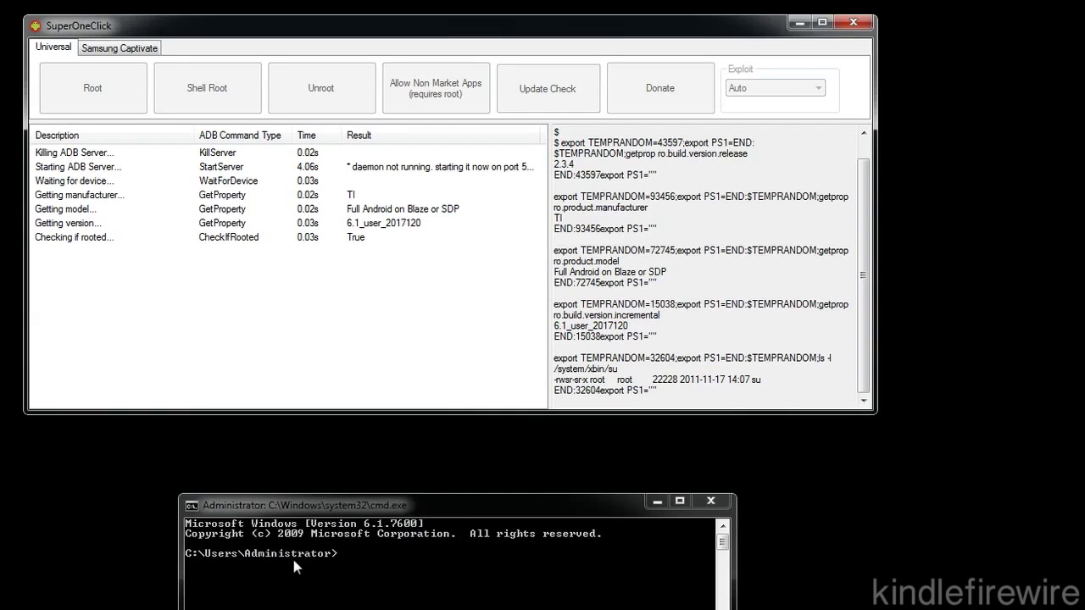
pyautogui.click(92, 88)
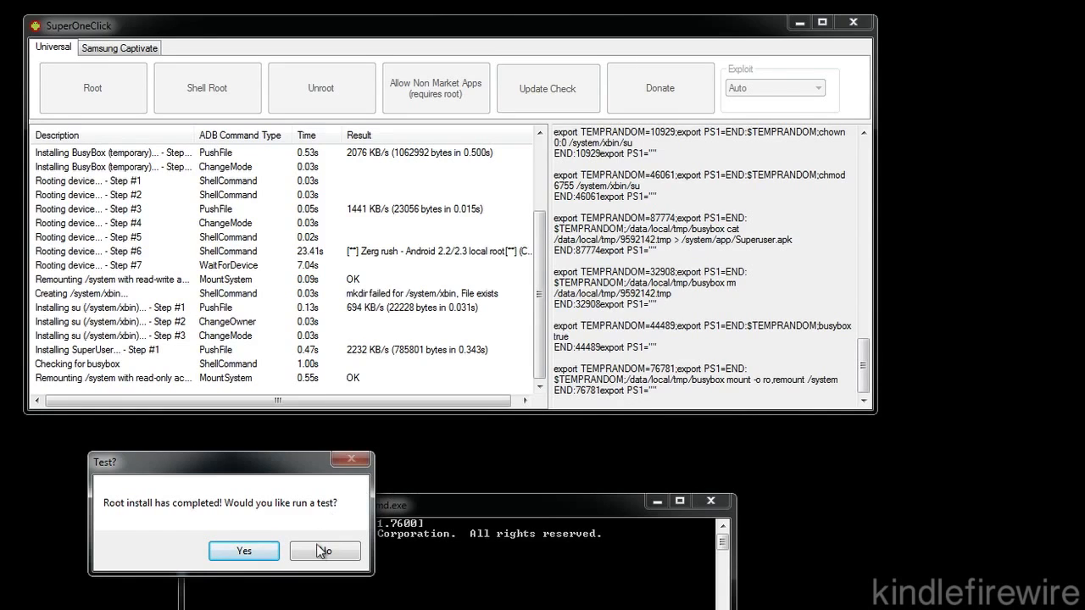
pyautogui.click(324, 550)
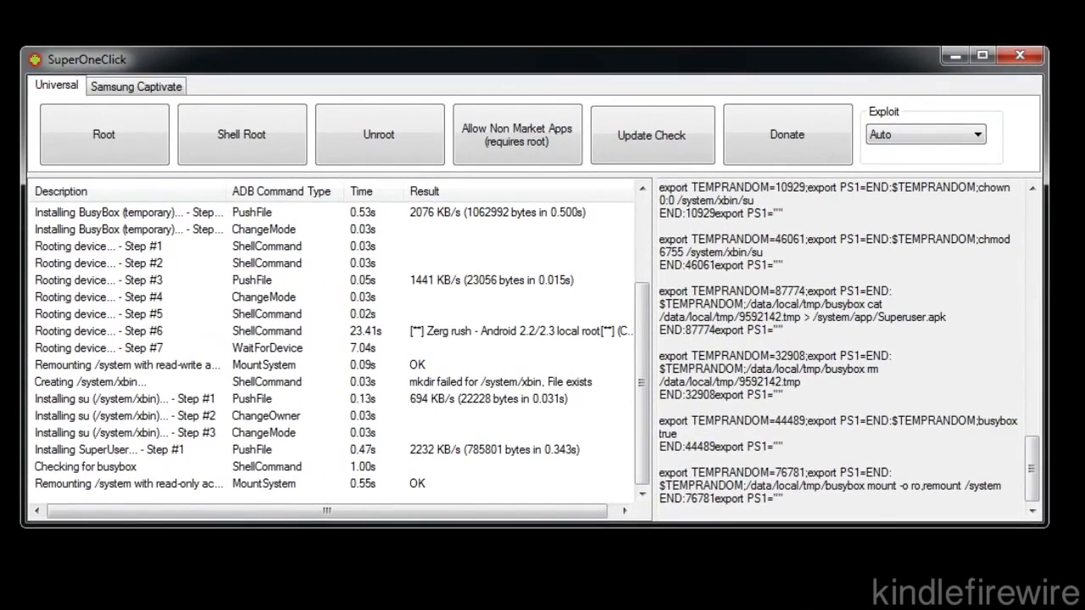
pyautogui.moveTo(479, 302)
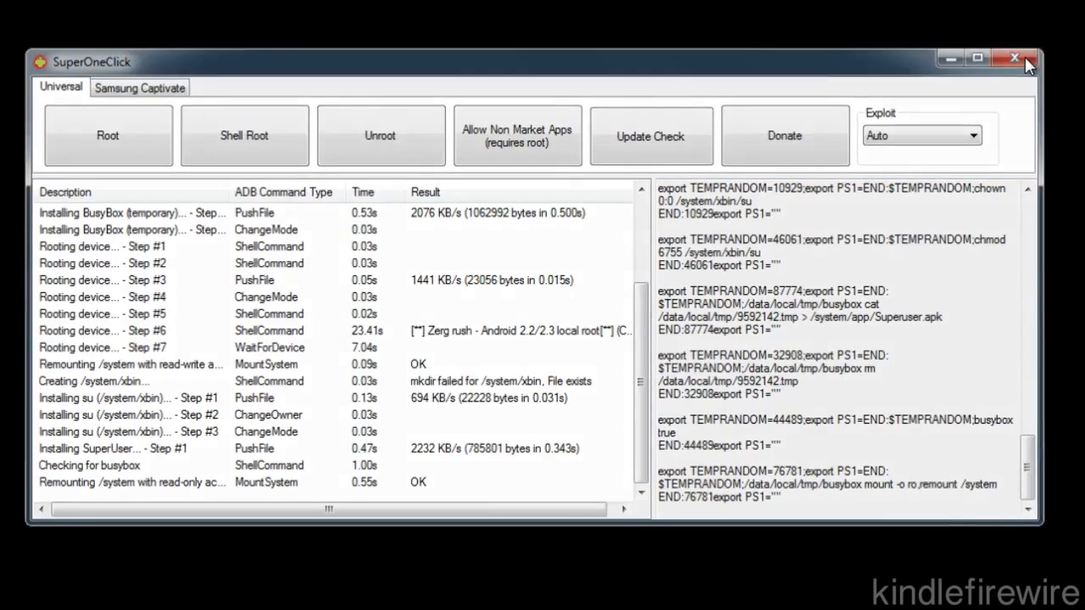
# - Close SuperOneClick and save the Android Market zip cmNs.market.zip to Local Disk (C:)
pyautogui.click(1013, 58)
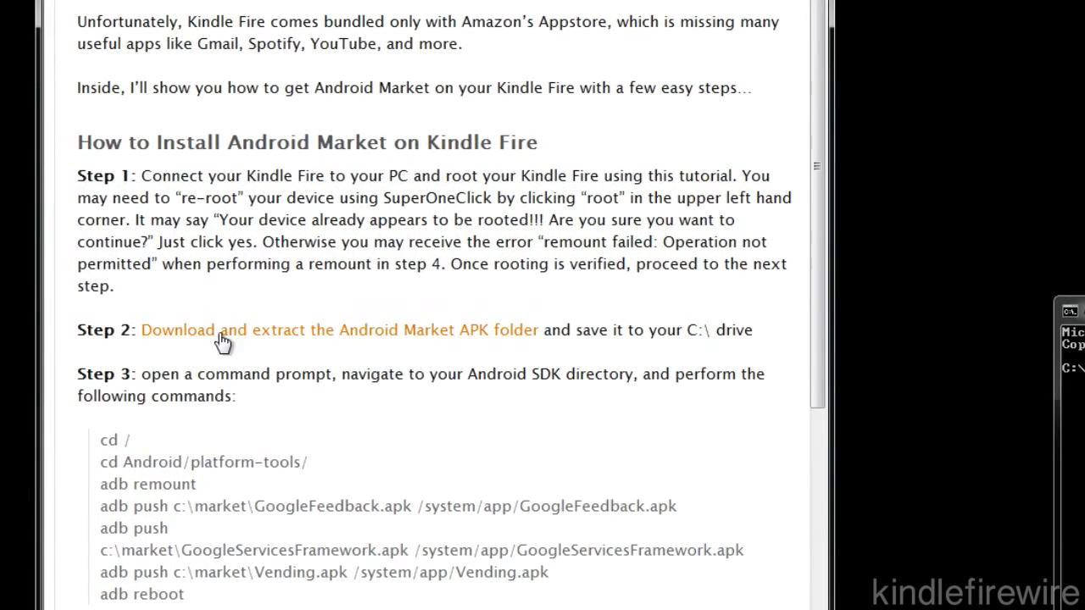
pyautogui.moveTo(361, 342)
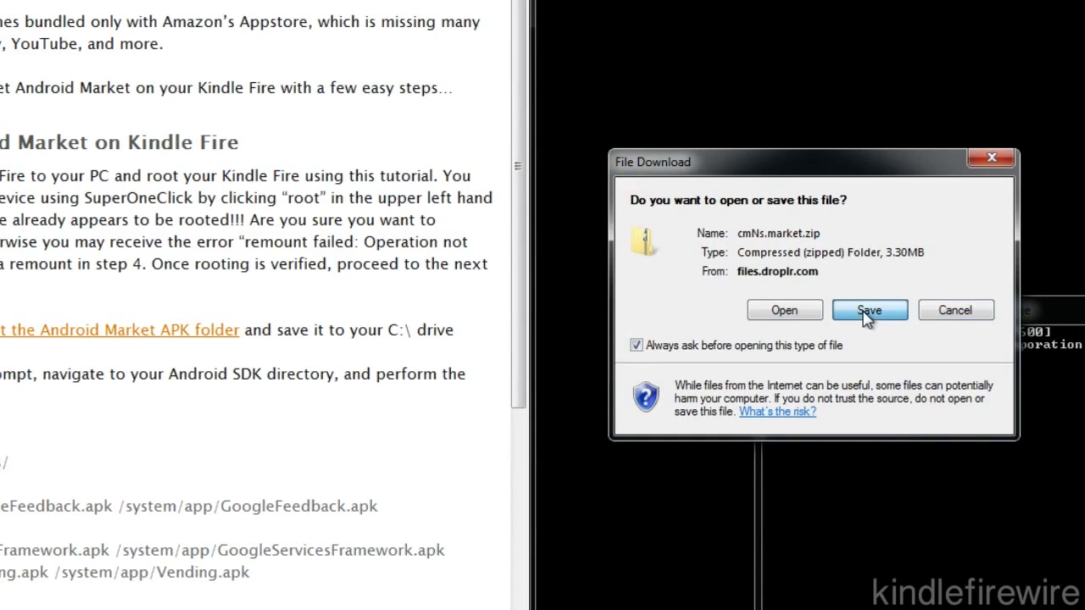
pyautogui.click(868, 309)
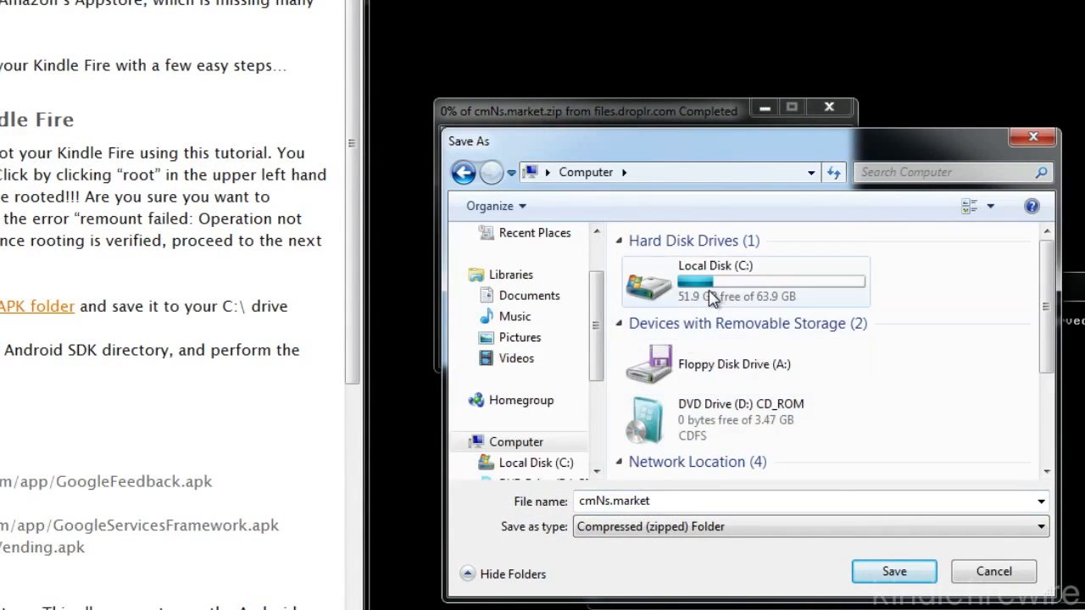
pyautogui.doubleClick(714, 265)
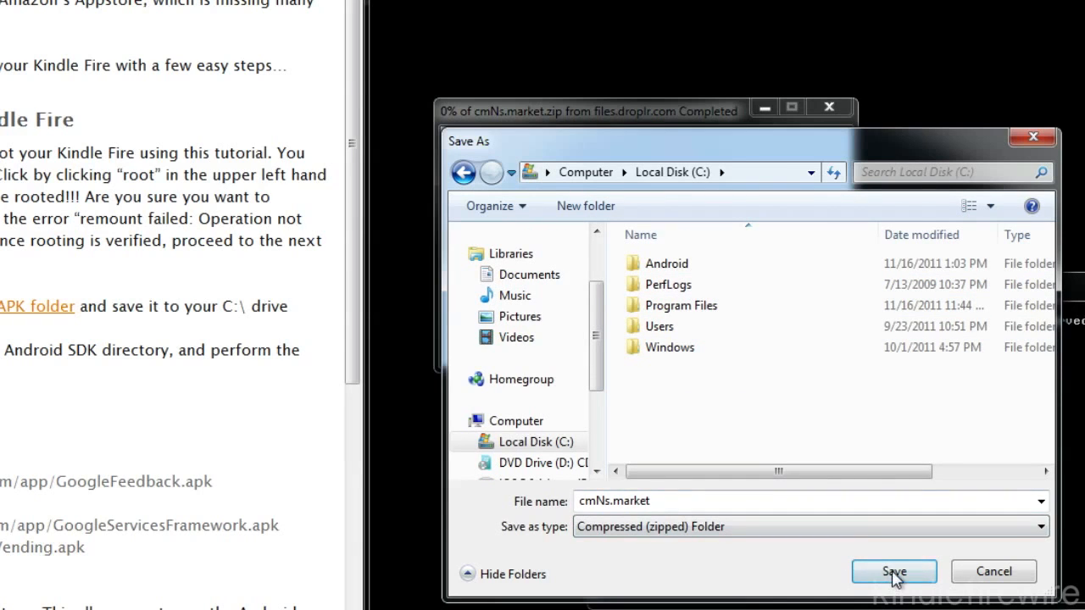
pyautogui.click(894, 571)
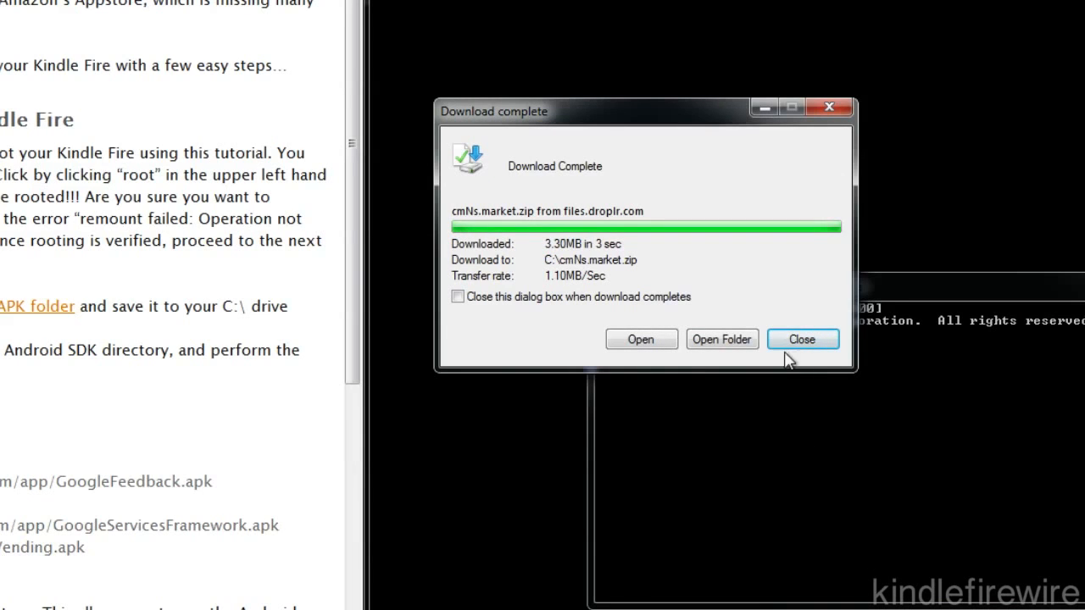
# - Extract all files from the cmNs.market zip on C: into C:\market
pyautogui.click(641, 339)
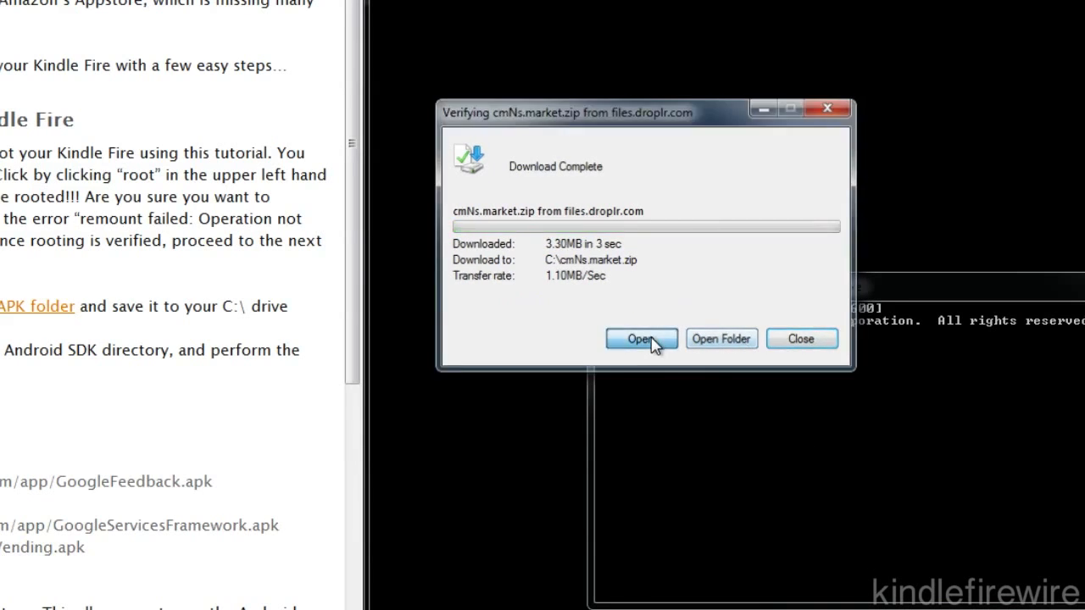
pyautogui.click(641, 338)
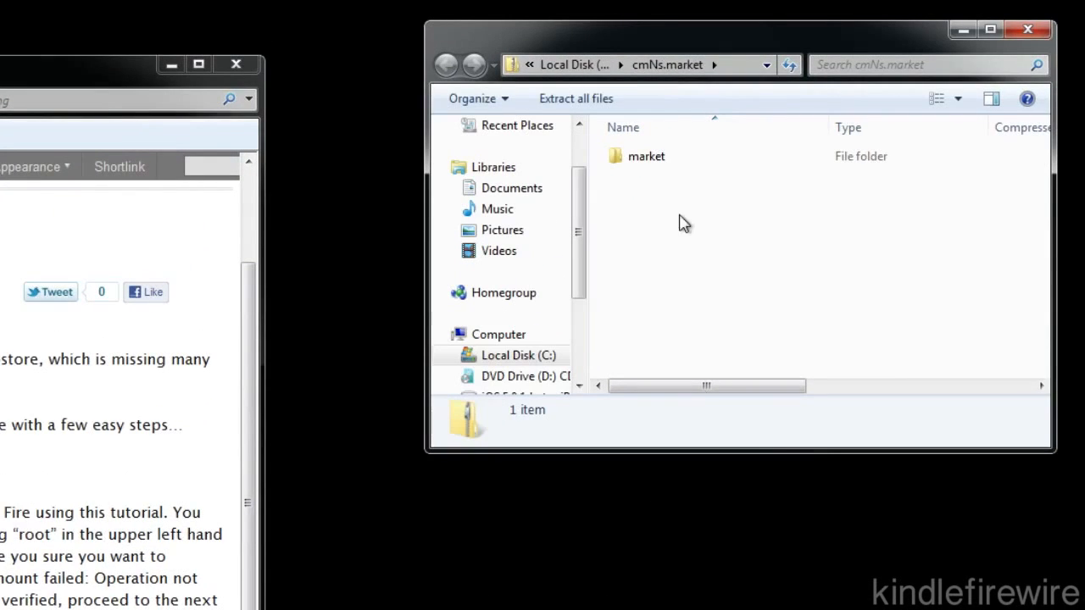
pyautogui.rightClick(645, 156)
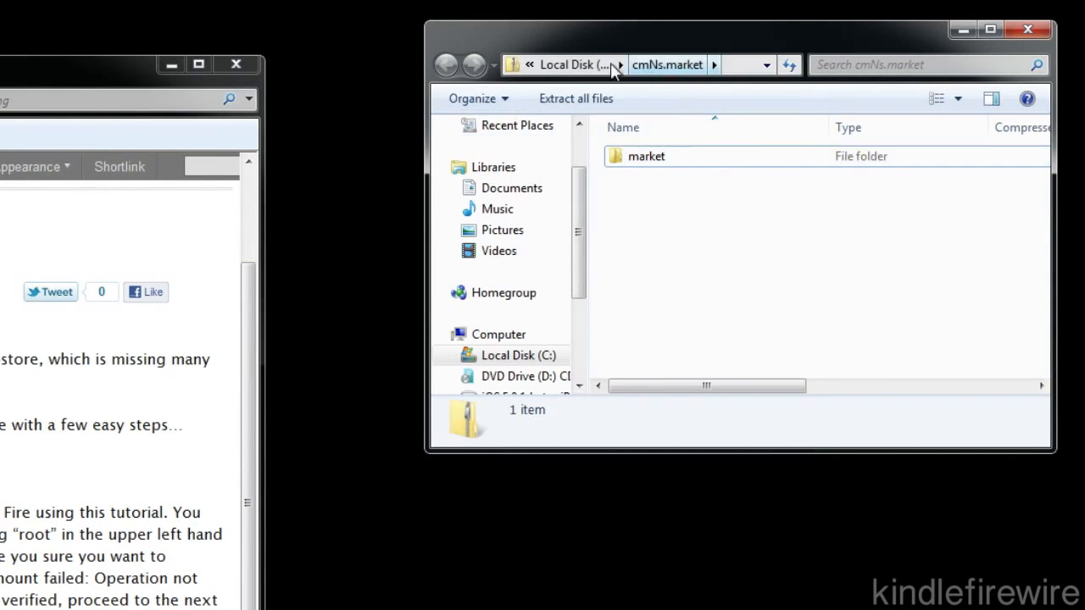
pyautogui.click(444, 65)
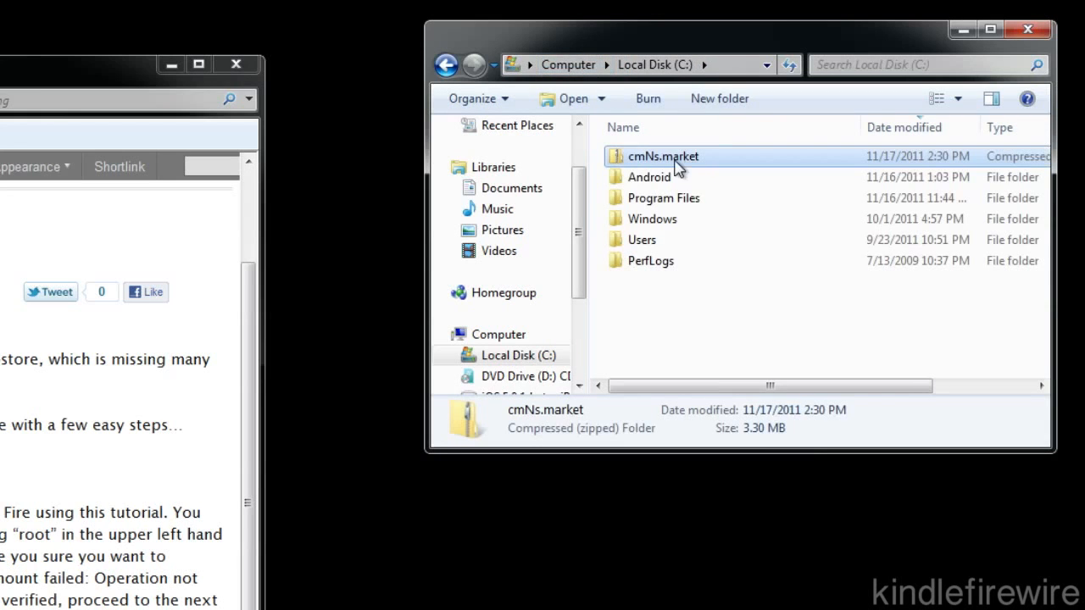
pyautogui.rightClick(664, 156)
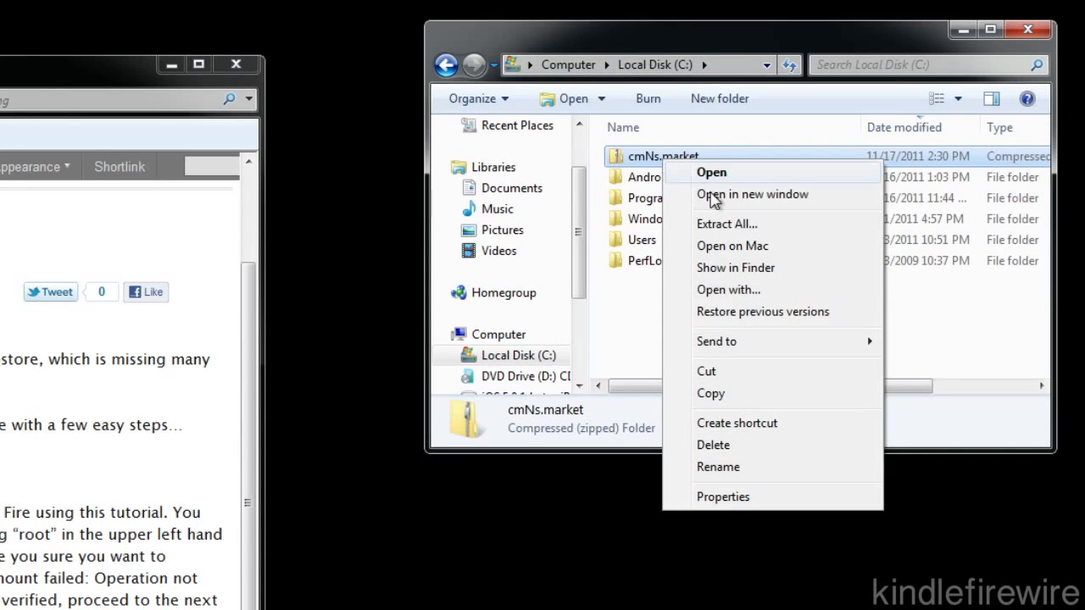
pyautogui.click(726, 223)
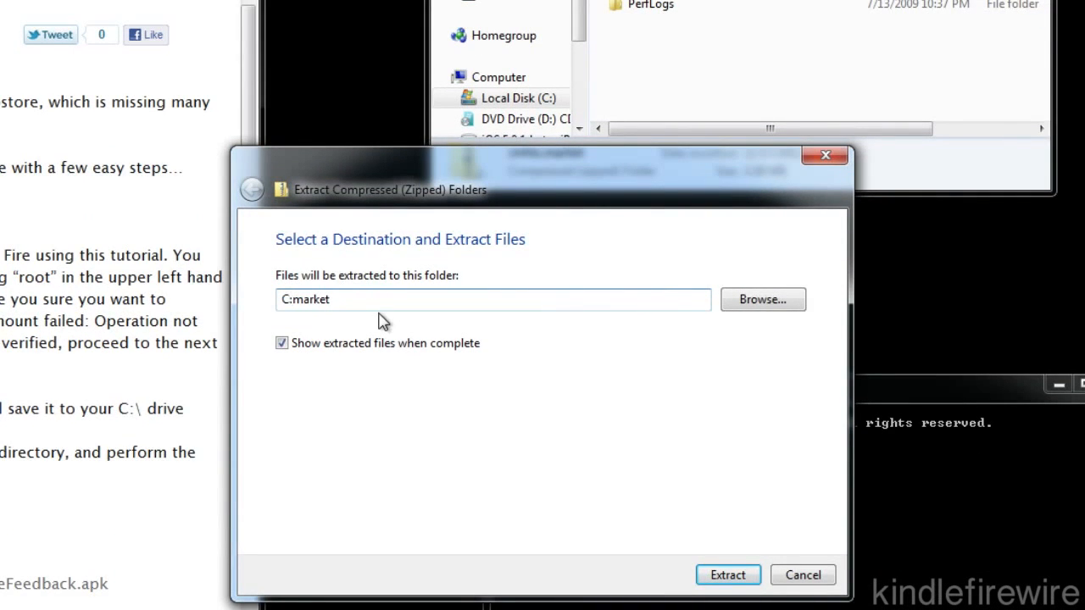
pyautogui.write('\\')
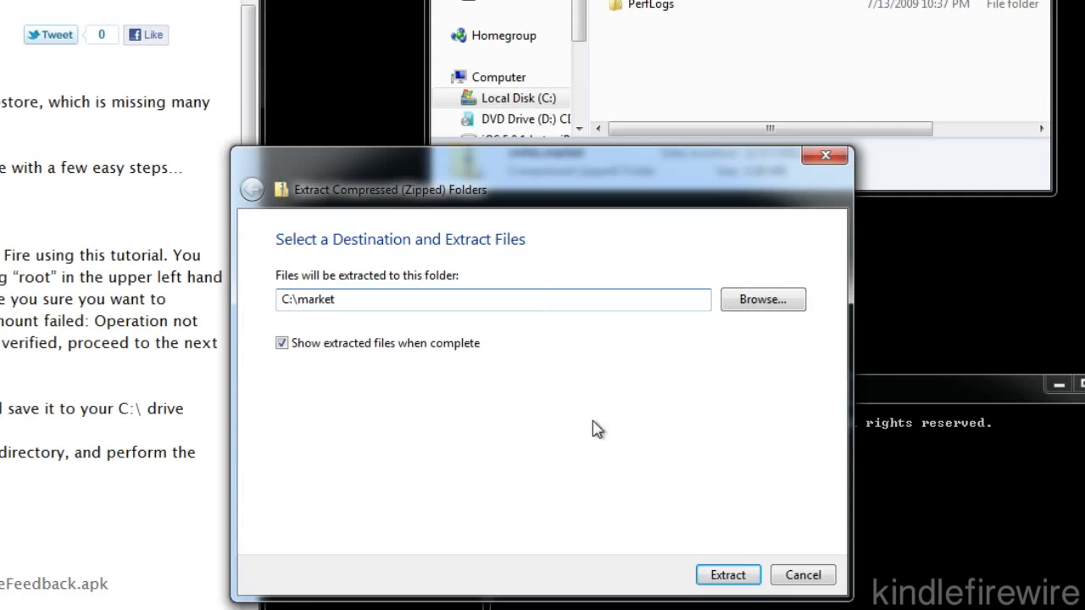
pyautogui.moveTo(576, 413)
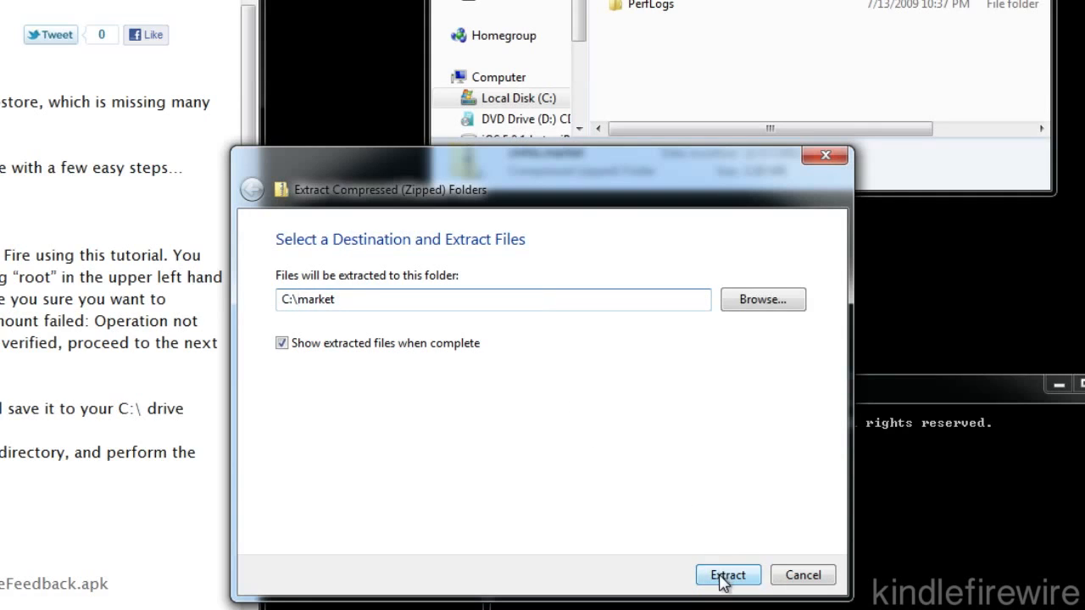
pyautogui.click(727, 575)
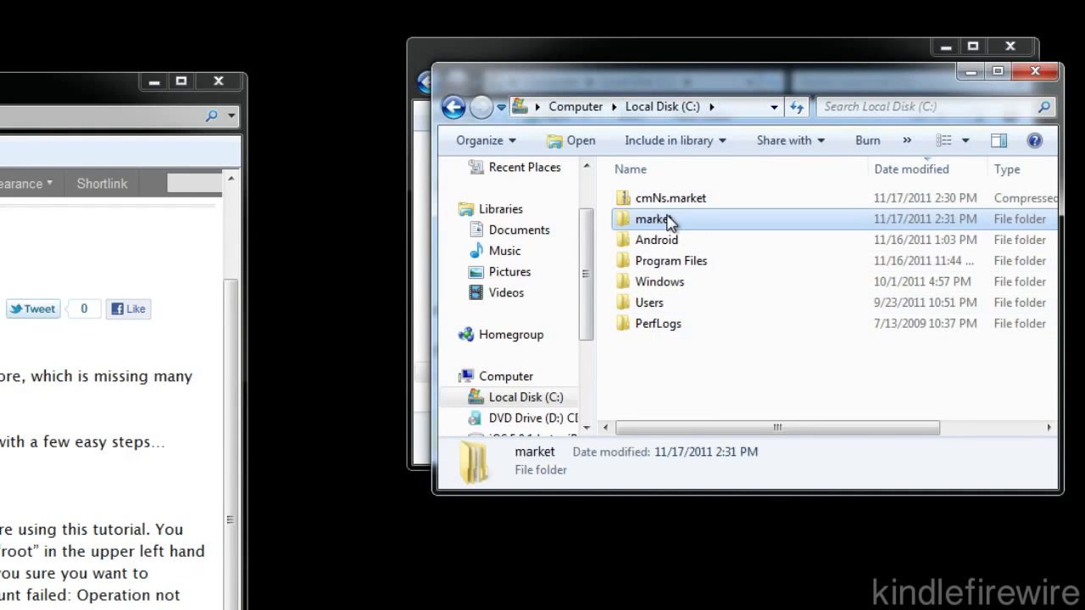
# - Move GoogleFeedback.apk, GoogleServicesFramework.apk and Vending.apk from the archive into C:\market
pyautogui.doubleClick(653, 218)
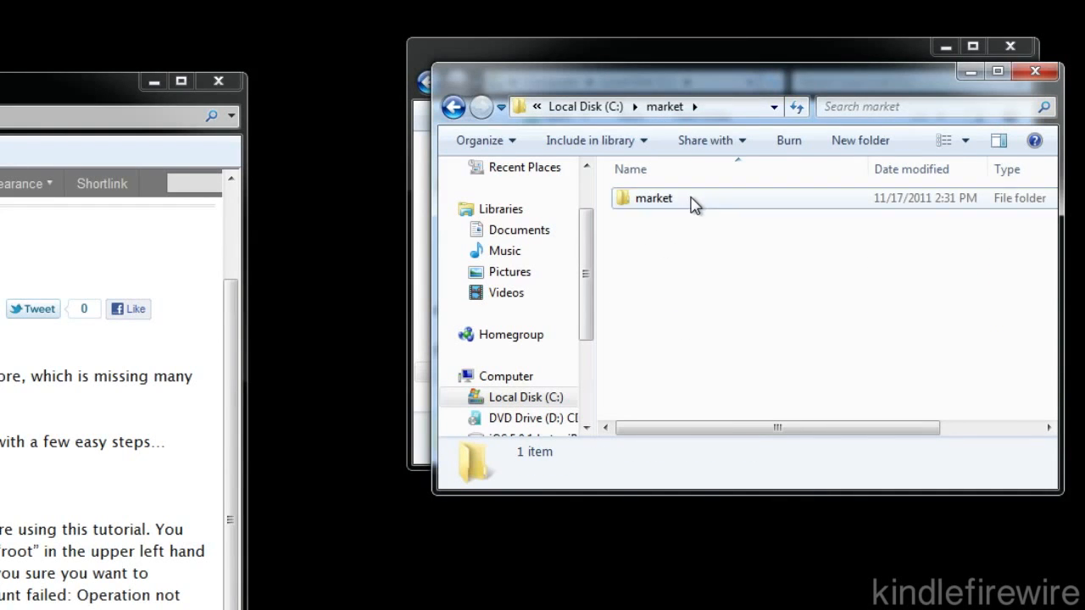
pyautogui.click(652, 197)
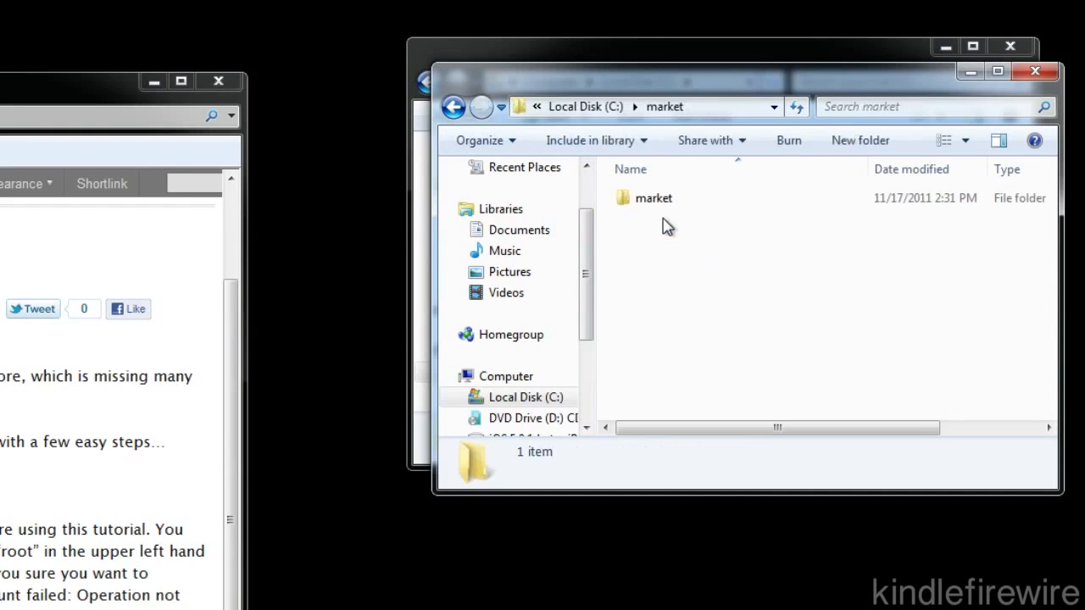
pyautogui.click(653, 198)
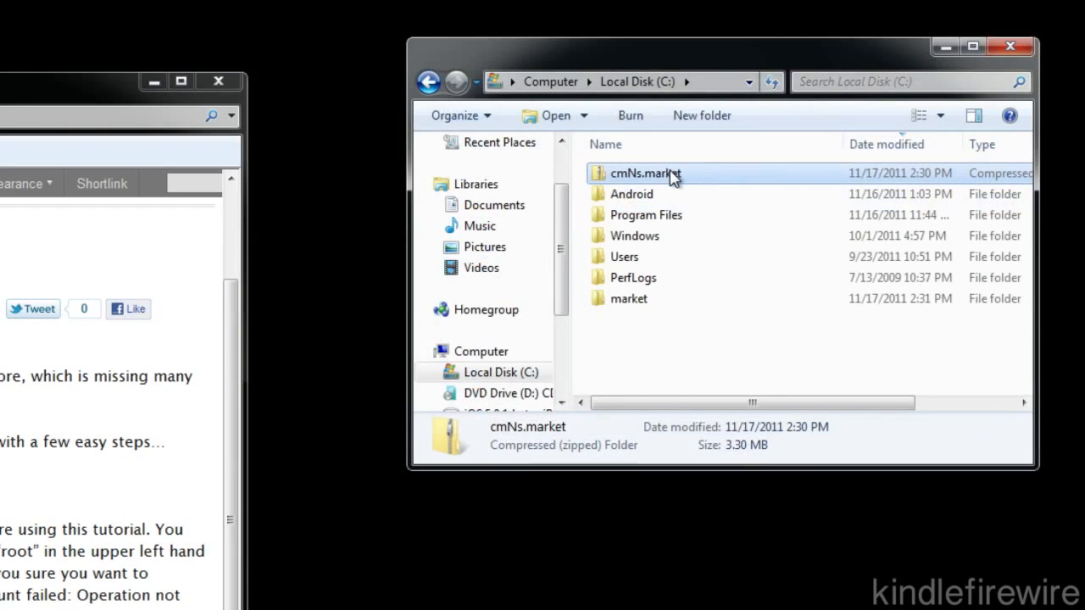
pyautogui.moveTo(671, 174)
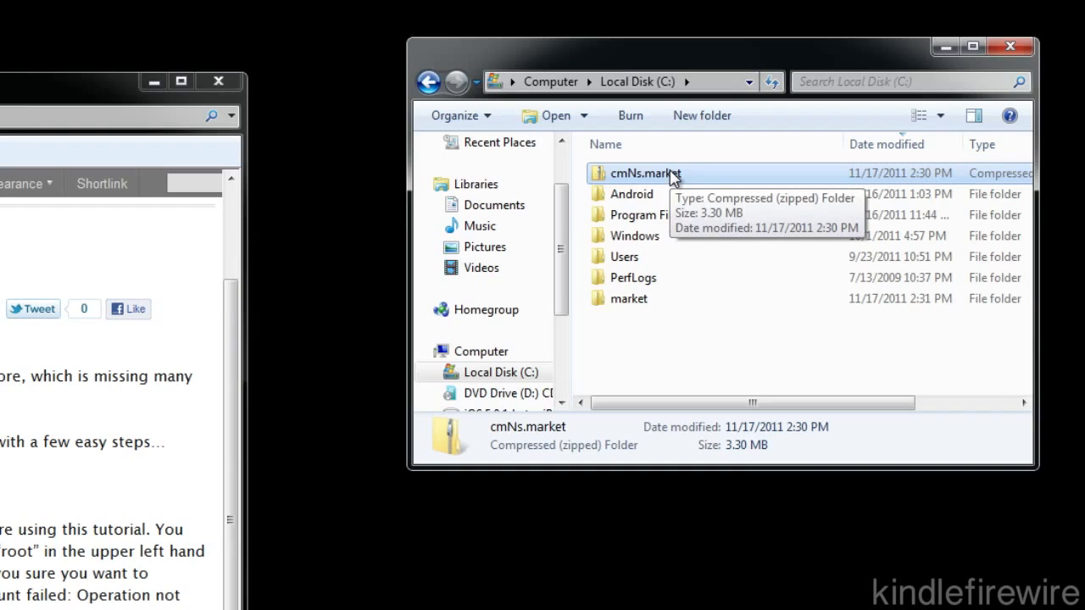
pyautogui.moveTo(668, 184)
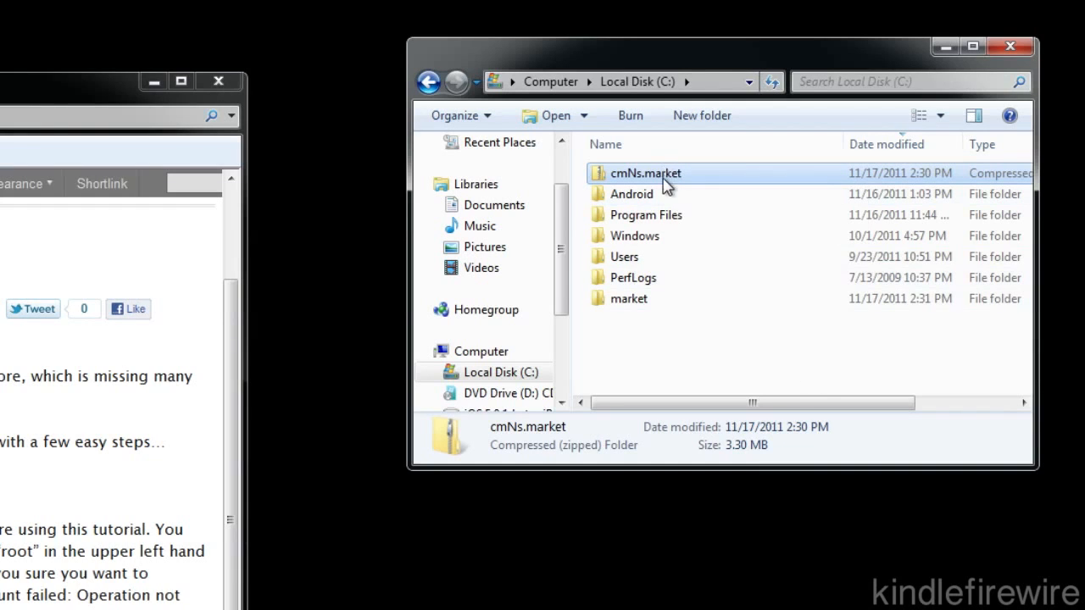
pyautogui.doubleClick(629, 299)
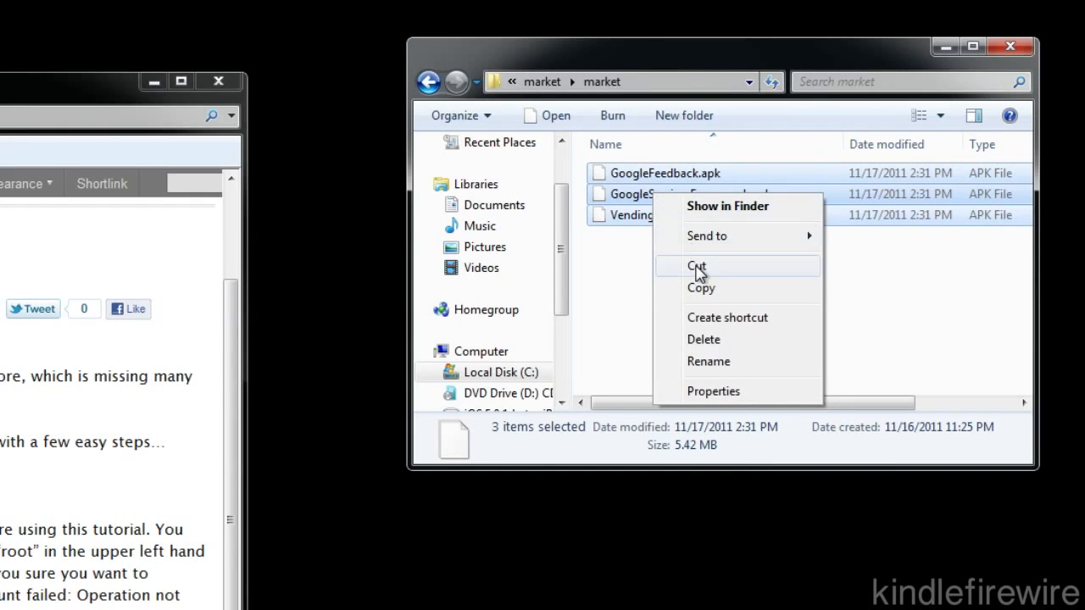
pyautogui.click(697, 266)
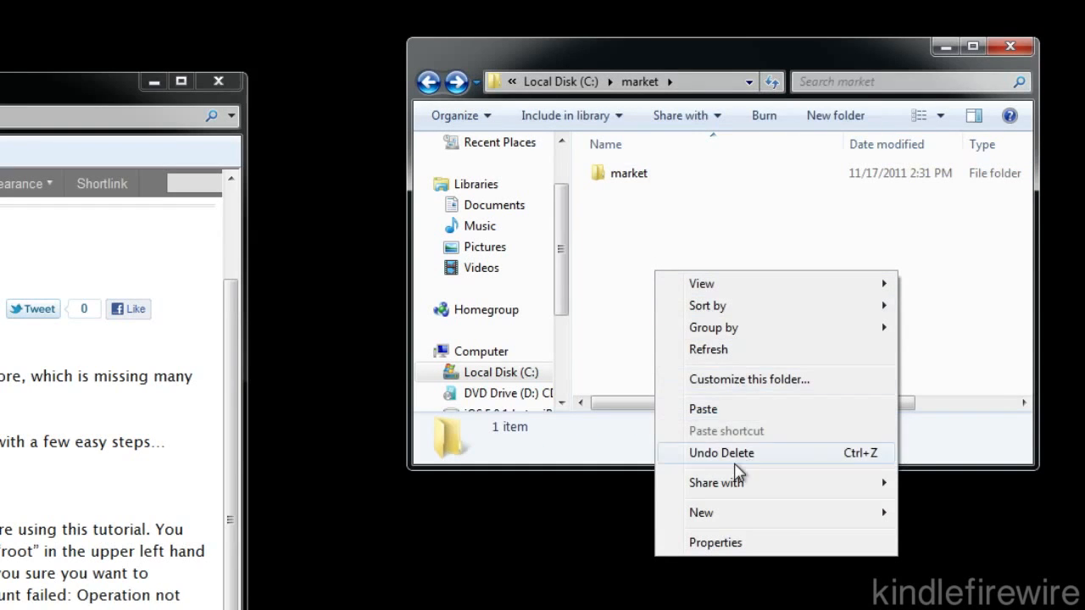
pyautogui.click(720, 452)
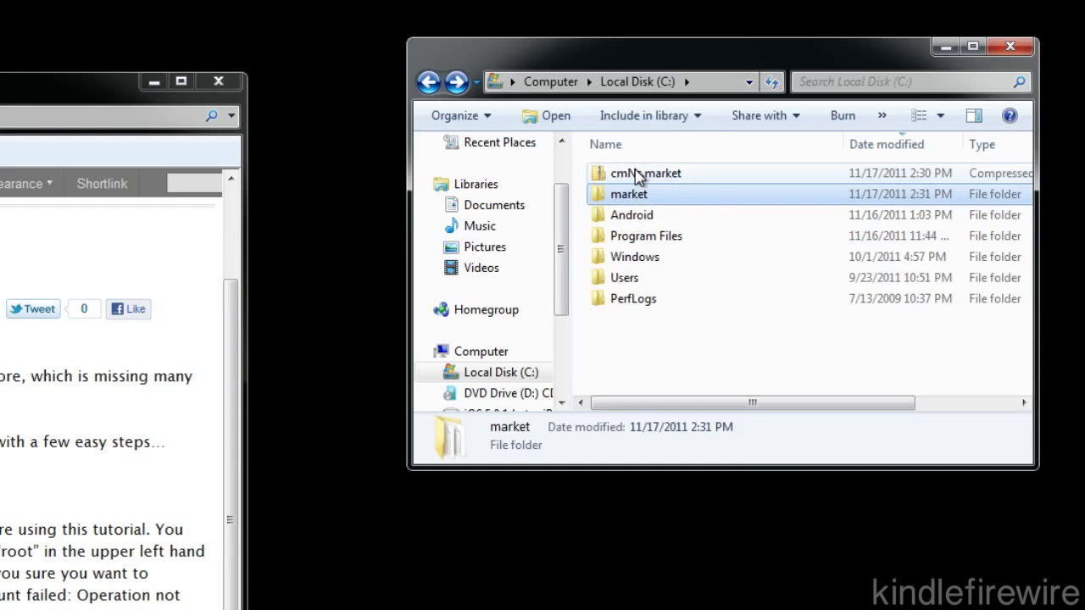
# - Check C:\market, then delete the cmNs.market archive from C: to the Recycle Bin
pyautogui.doubleClick(628, 193)
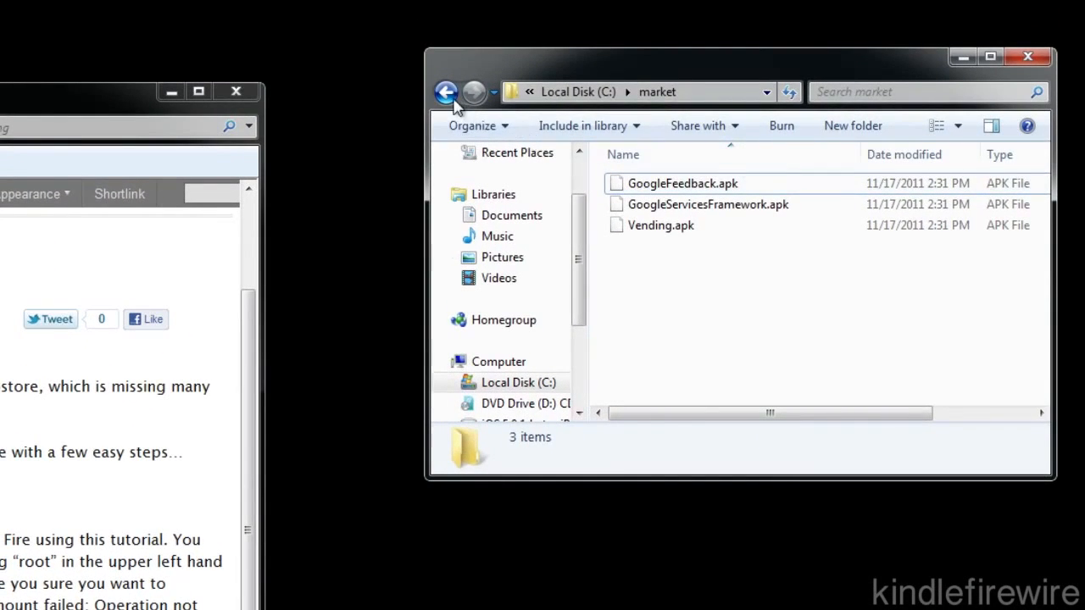
pyautogui.click(445, 92)
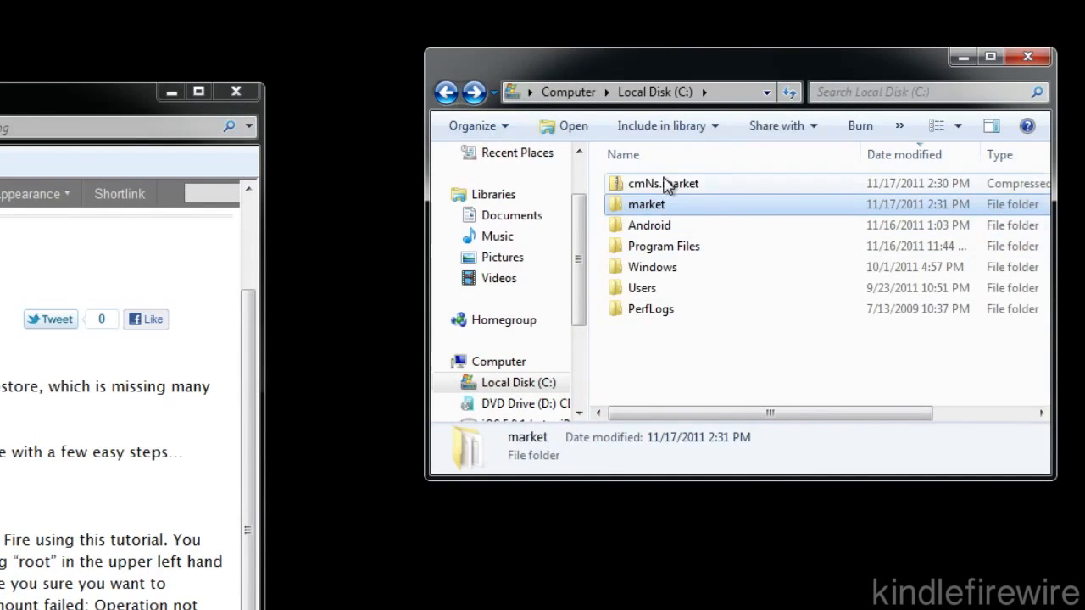
pyautogui.rightClick(662, 183)
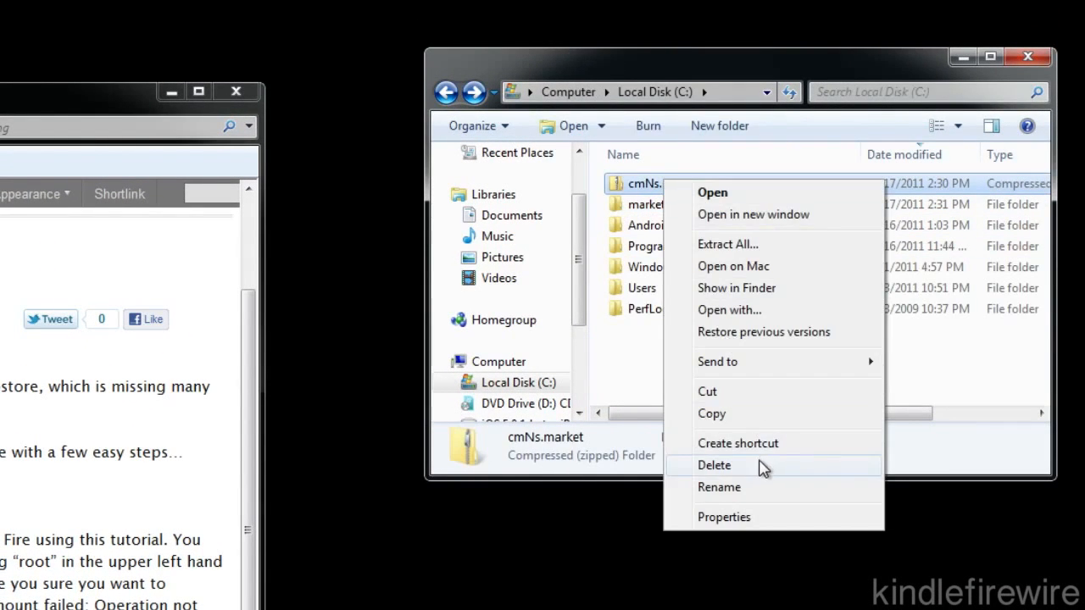
pyautogui.click(715, 465)
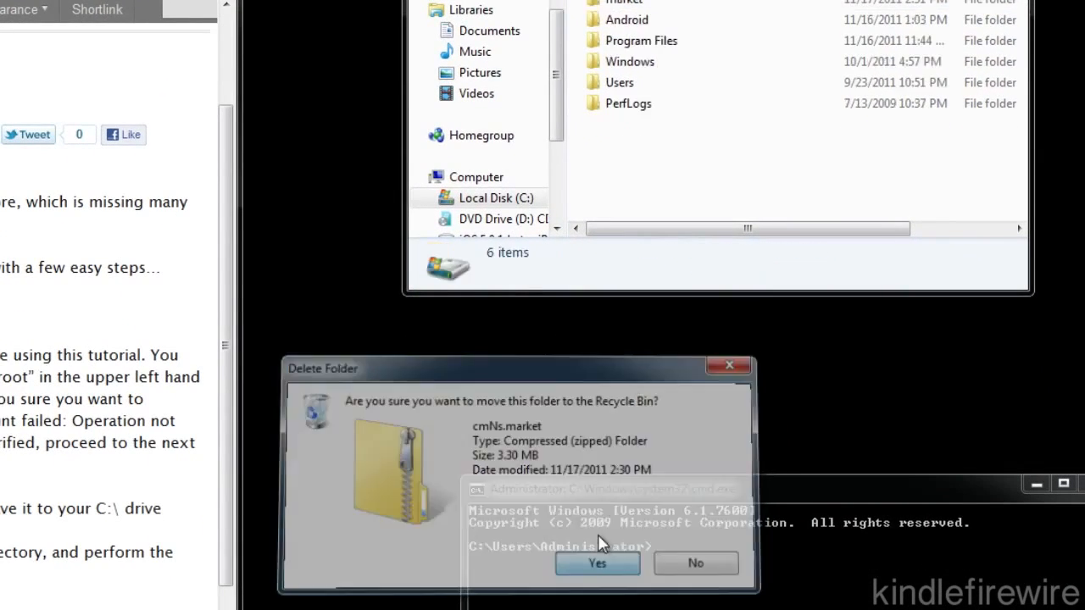
pyautogui.click(597, 563)
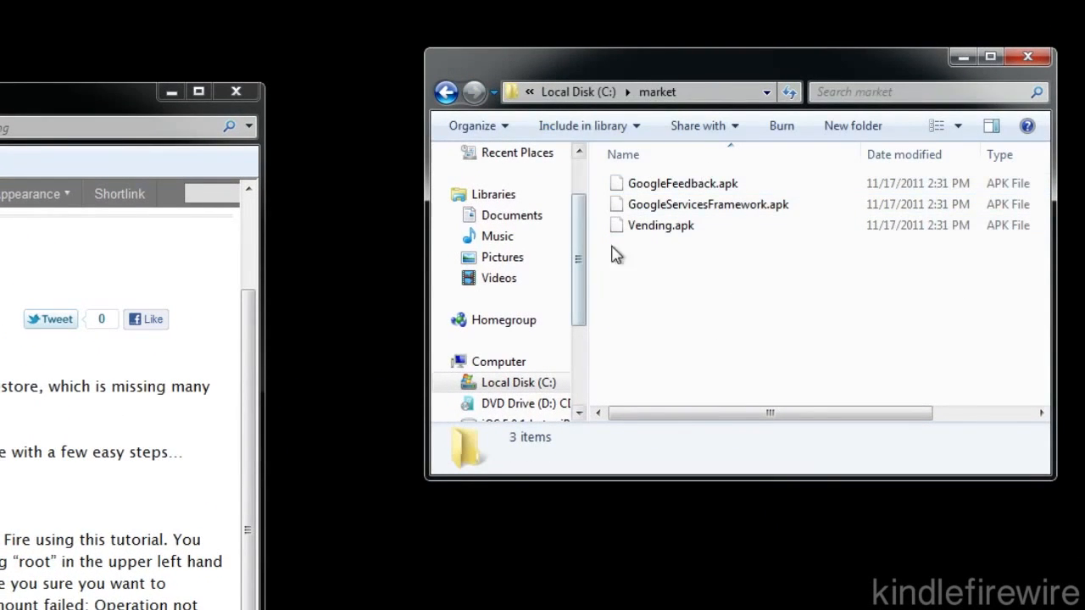
pyautogui.moveTo(663, 114)
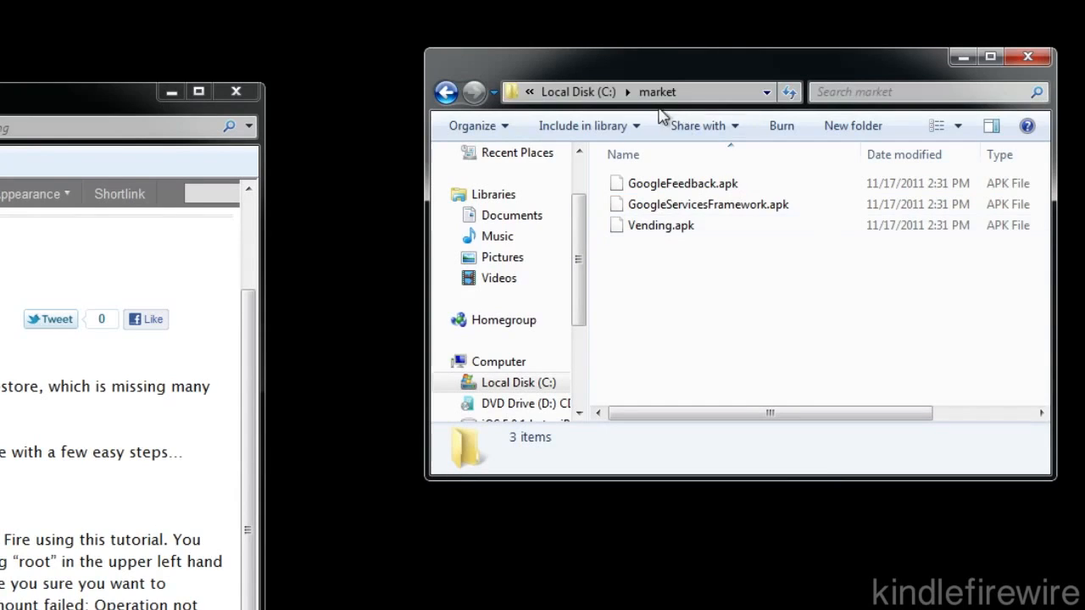
pyautogui.click(445, 92)
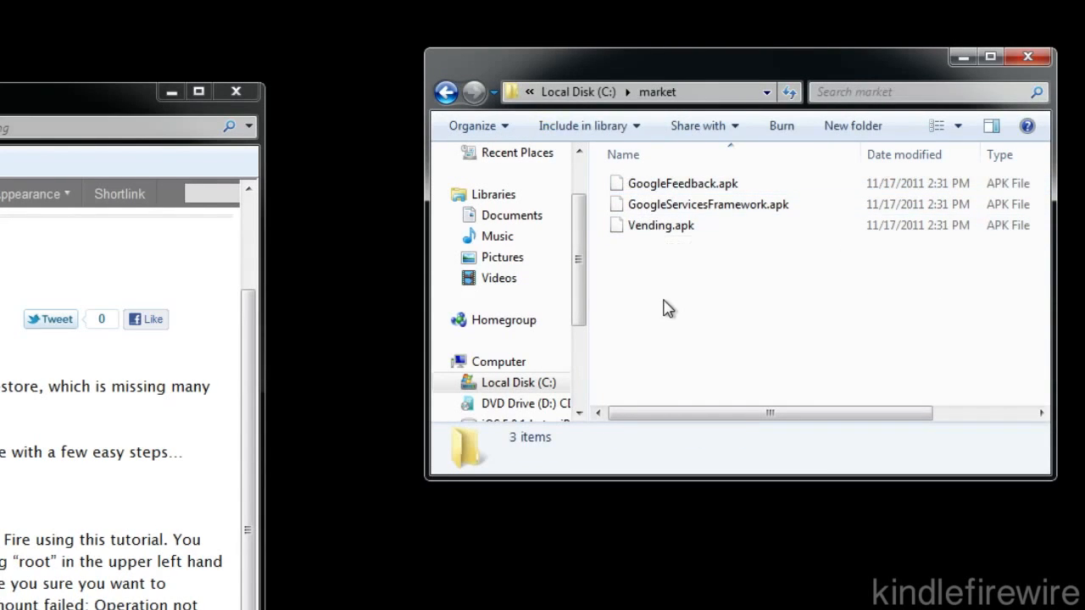
pyautogui.moveTo(1008, 71)
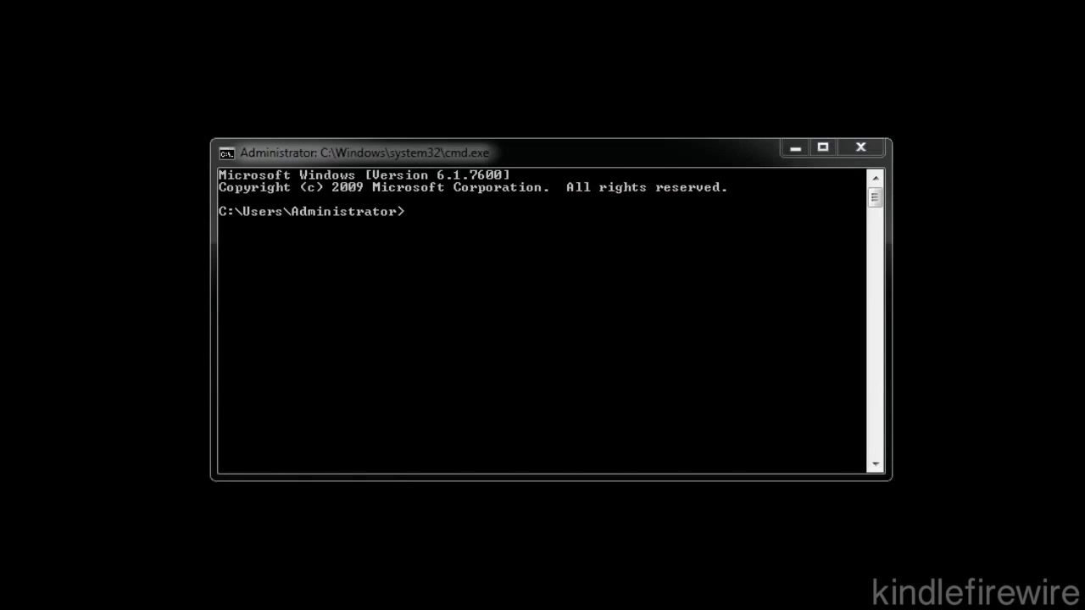
pyautogui.moveTo(519, 379)
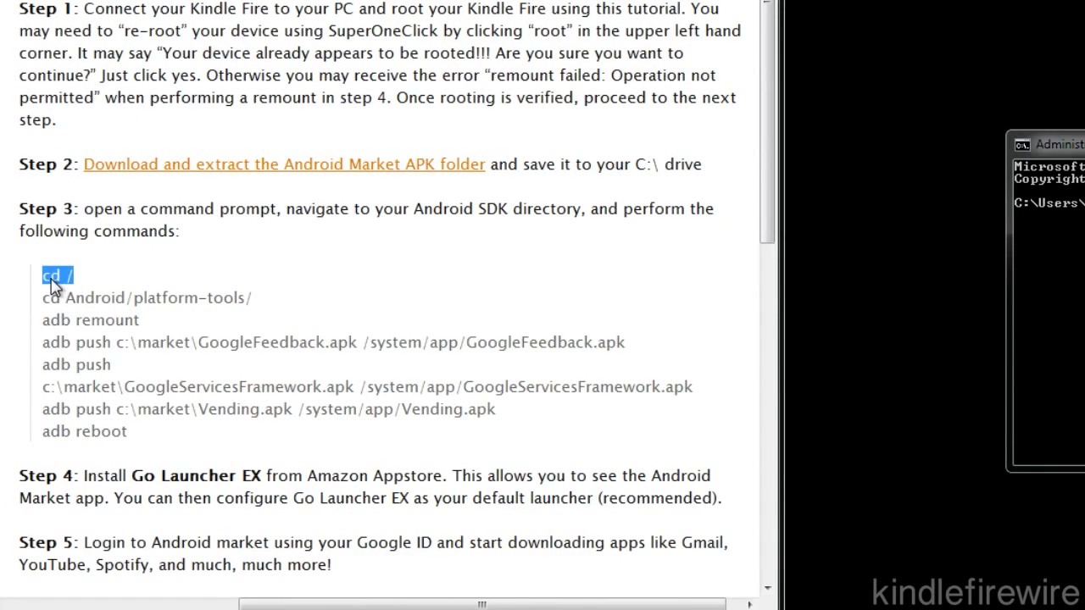
# - Run cd /, cd Android/platform-tools/ and adb remount, copied from the tutorial, in Command Prompt
pyautogui.rightClick(52, 275)
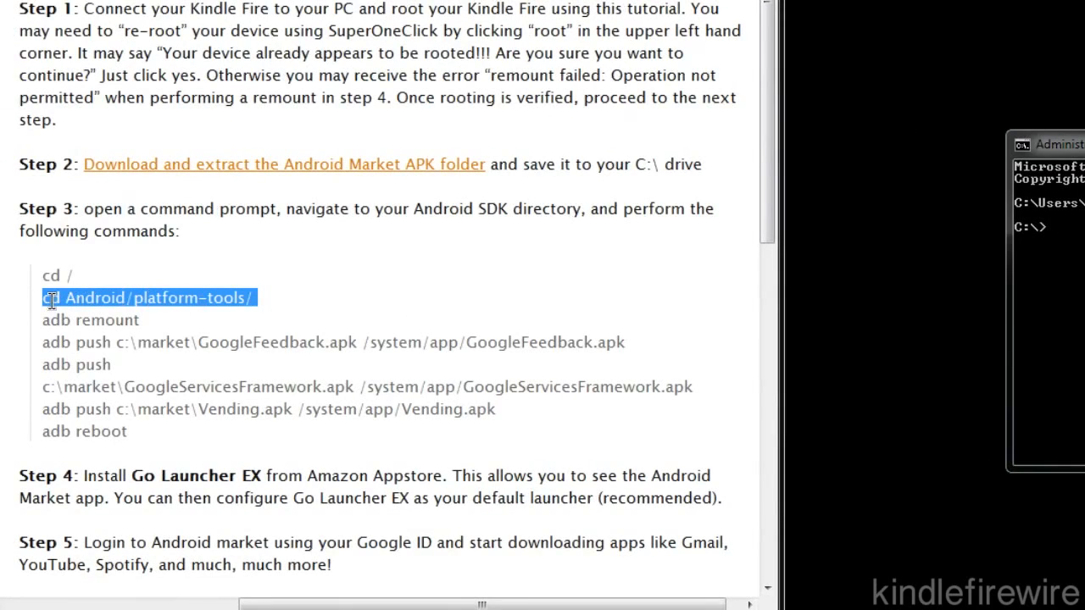
pyautogui.rightClick(148, 298)
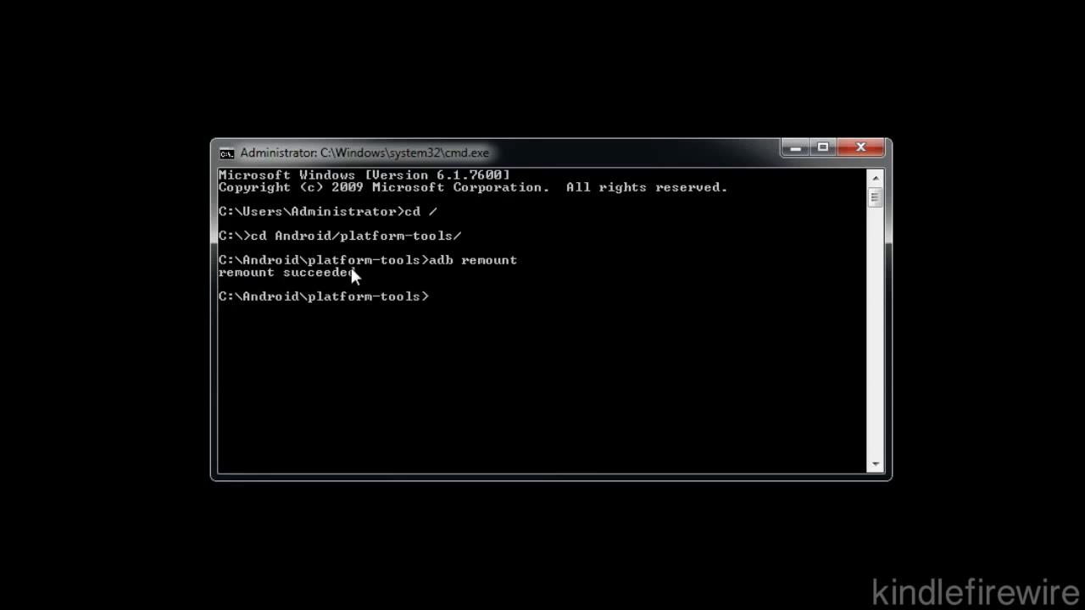
pyautogui.moveTo(305, 286)
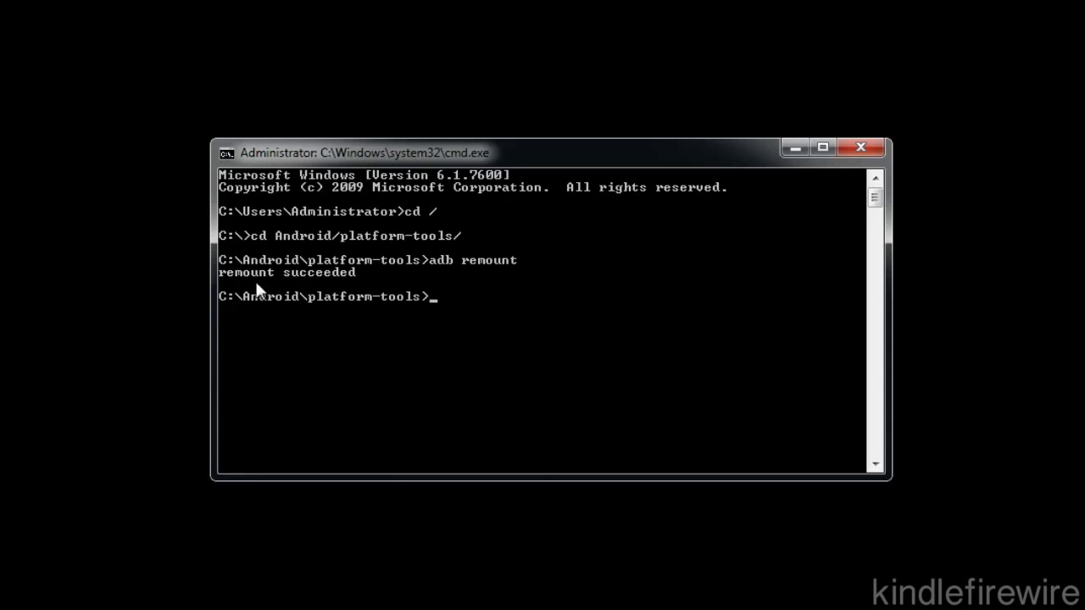
pyautogui.moveTo(308, 288)
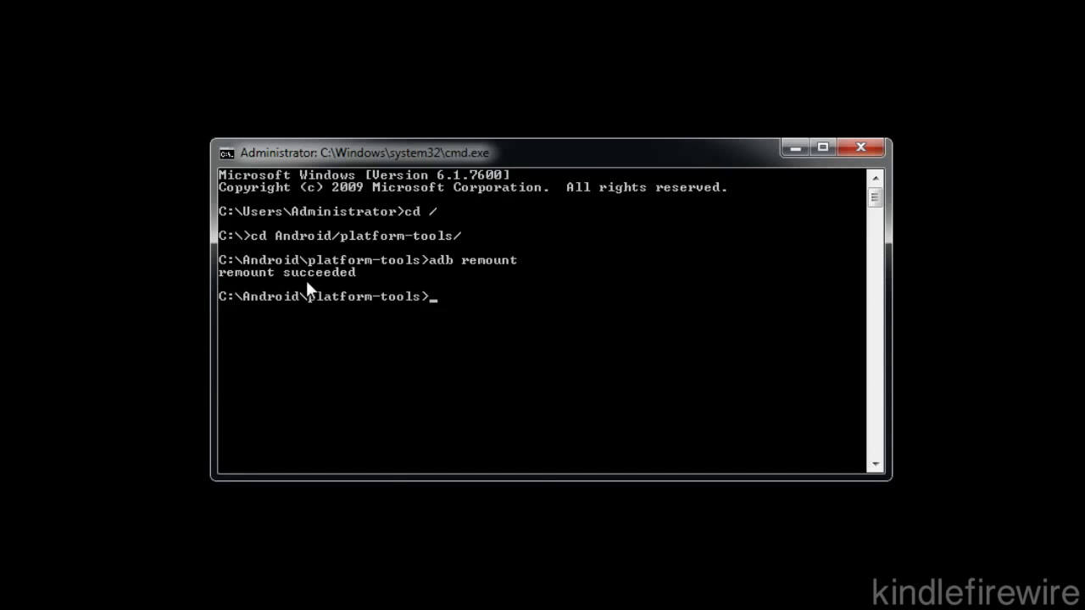
pyautogui.moveTo(288, 282)
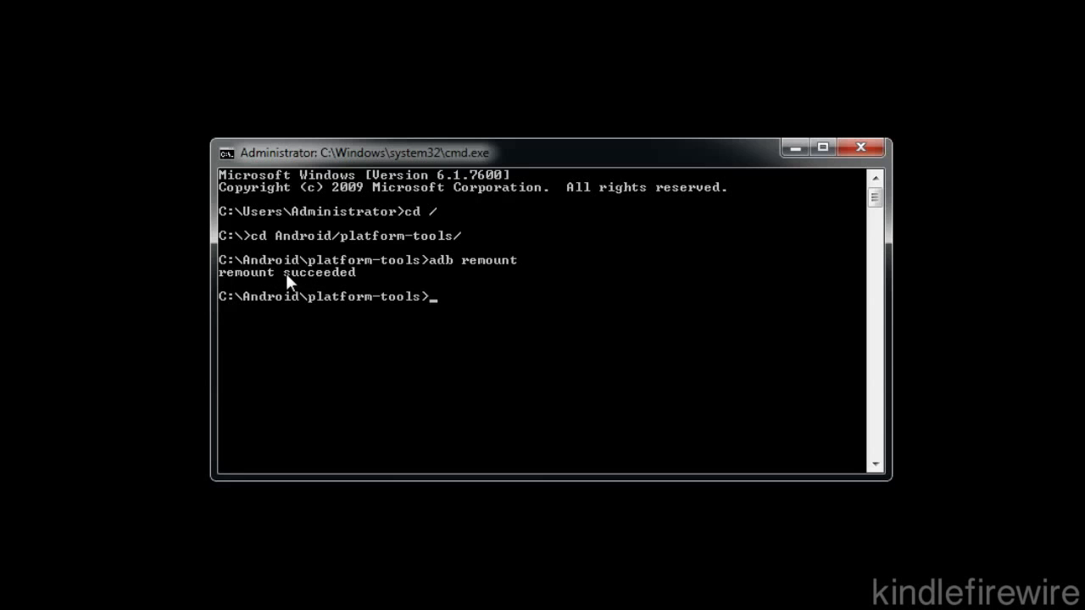
pyautogui.moveTo(260, 290)
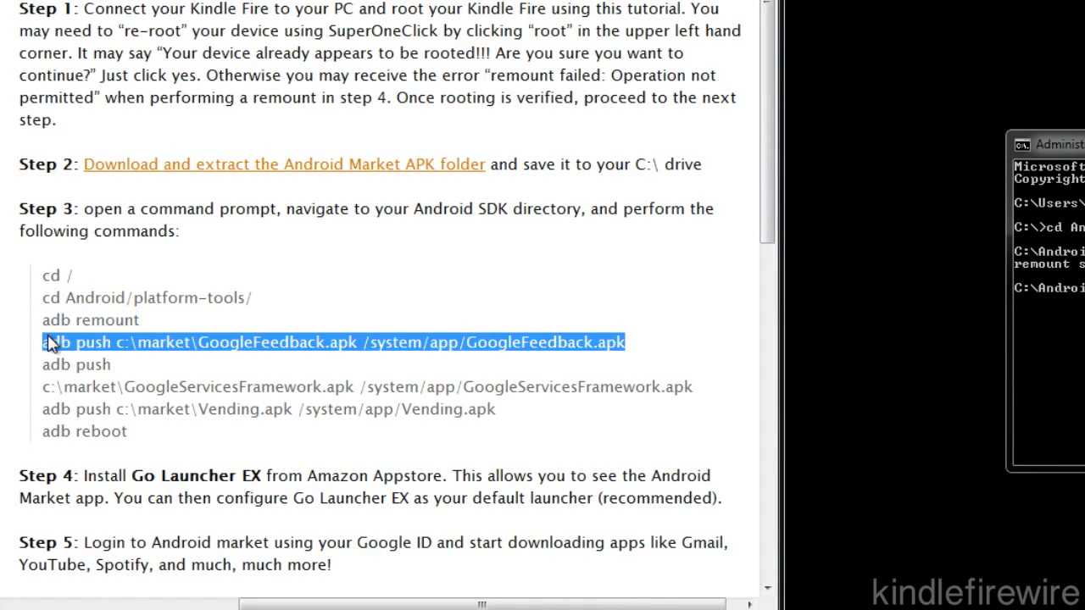
# - Push the GoogleFeedback, GoogleServicesFramework and Vending APKs to /system/app, then select adb reboot
pyautogui.rightClick(331, 342)
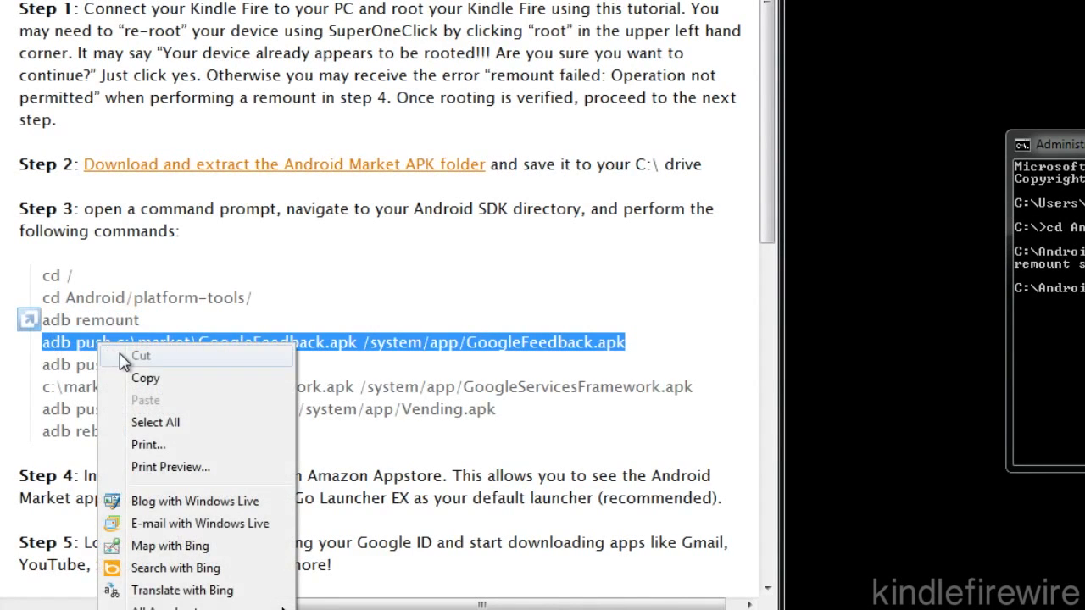
pyautogui.moveTo(160, 385)
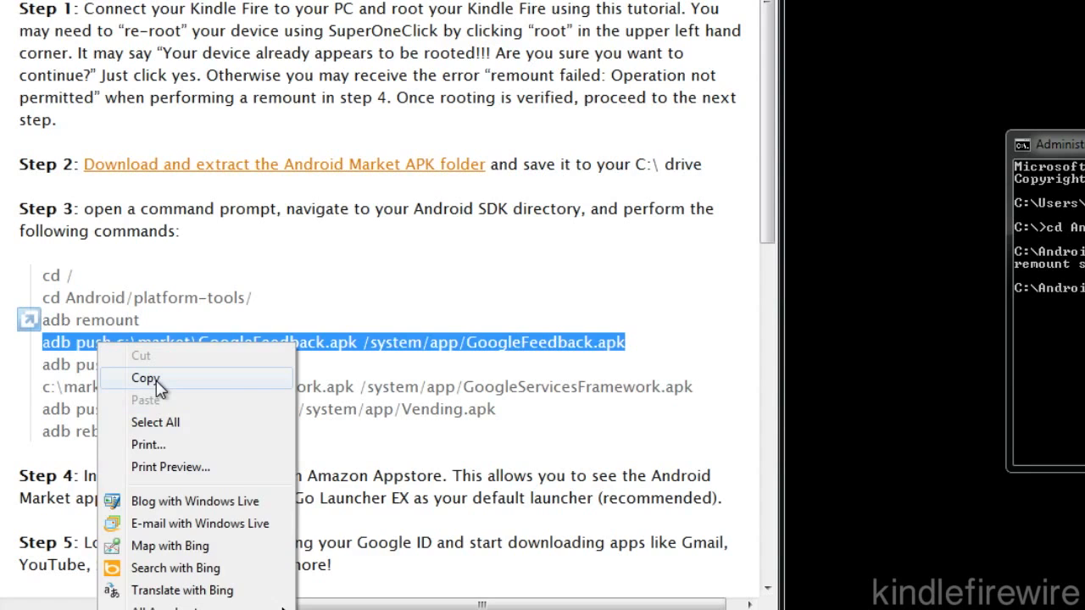
pyautogui.click(145, 378)
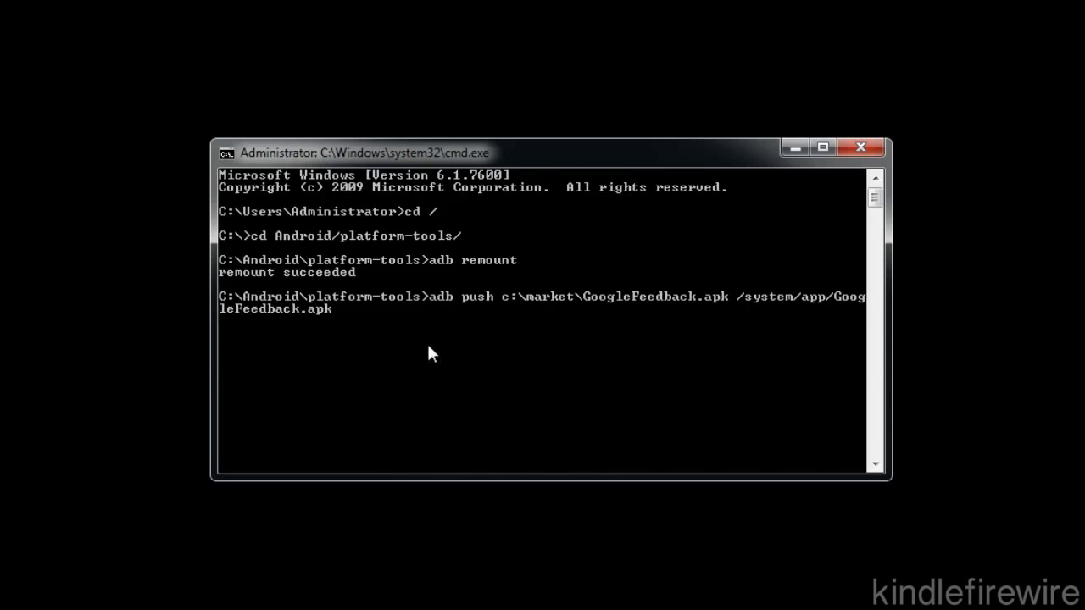
pyautogui.moveTo(328, 326)
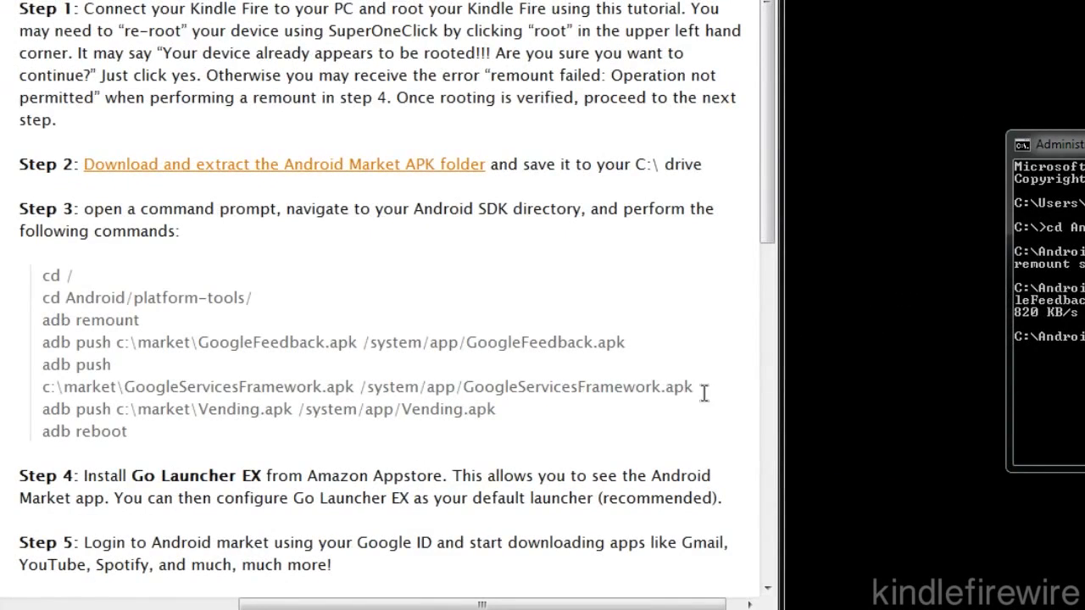
pyautogui.moveTo(42, 365); pyautogui.dragTo(691, 387)
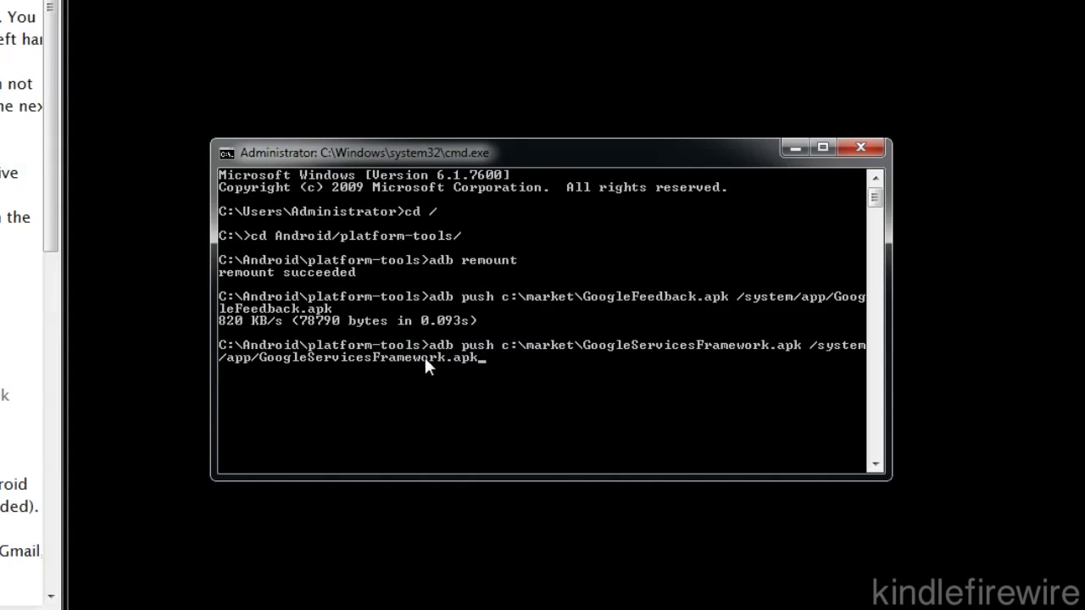
pyautogui.moveTo(593, 388)
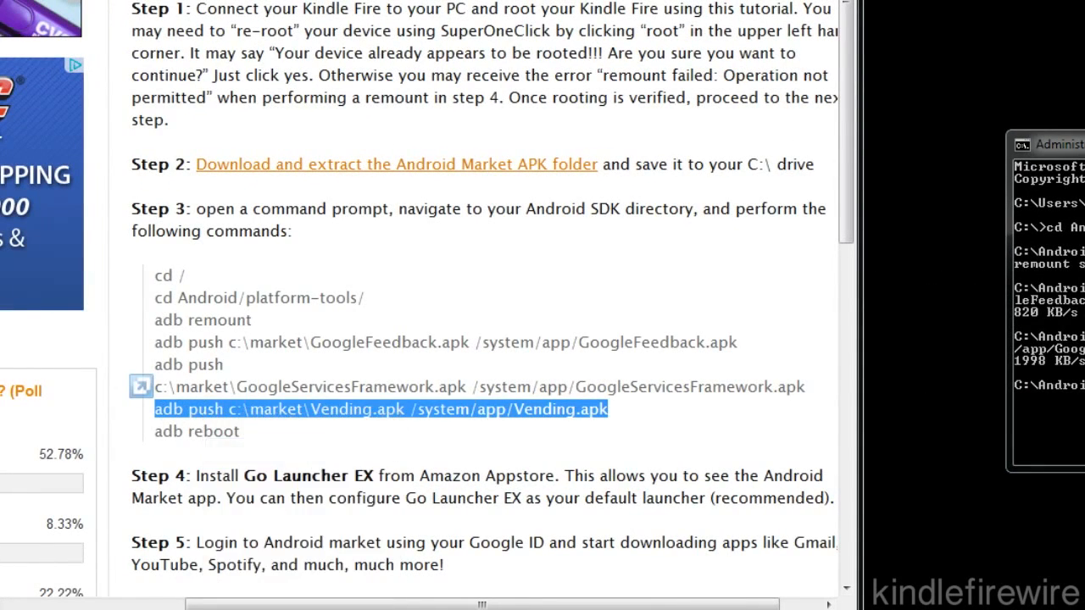
pyautogui.click(225, 152)
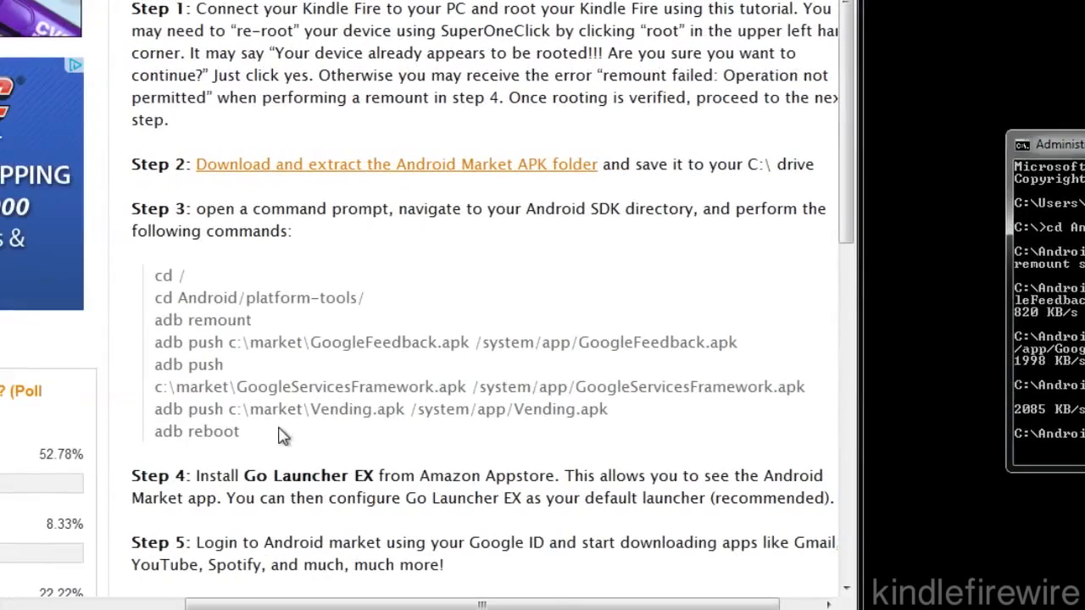
pyautogui.doubleClick(197, 431)
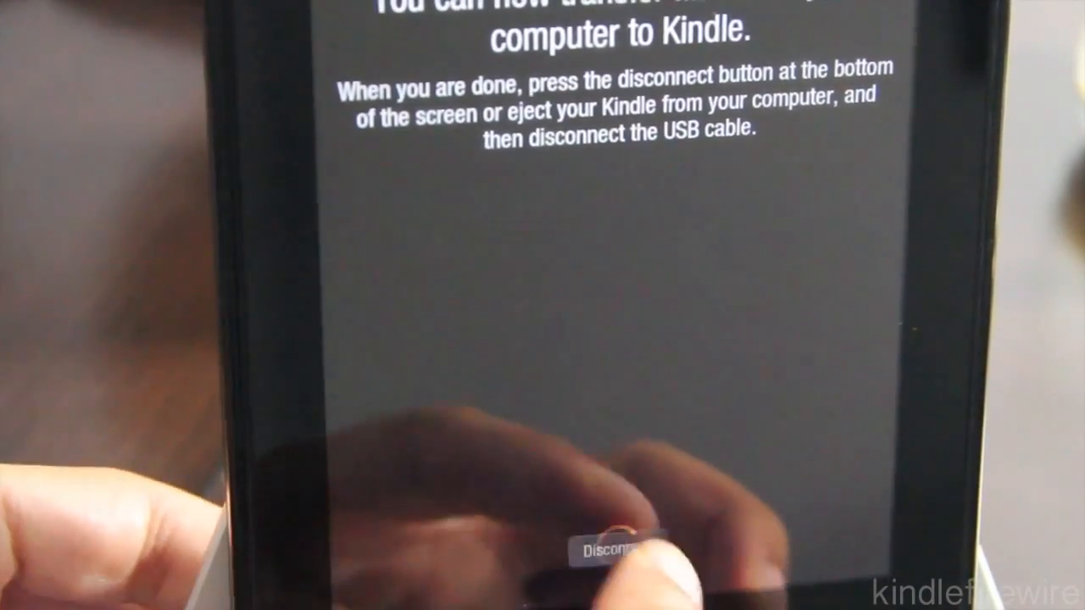
# - Disconnect the Kindle Fire from USB and show its Apps library
pyautogui.click(614, 550)
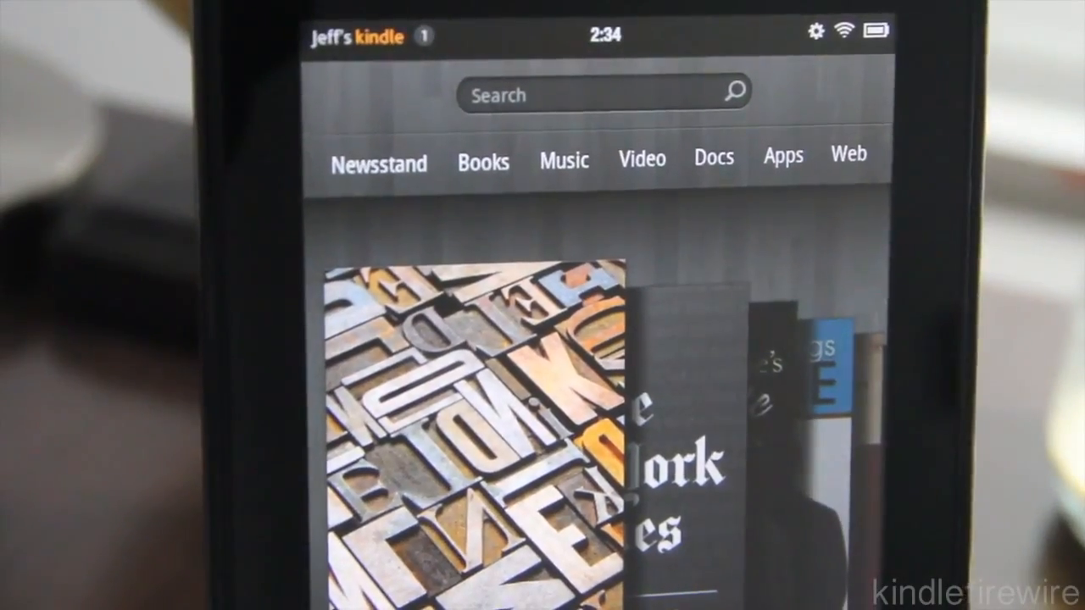
pyautogui.click(781, 157)
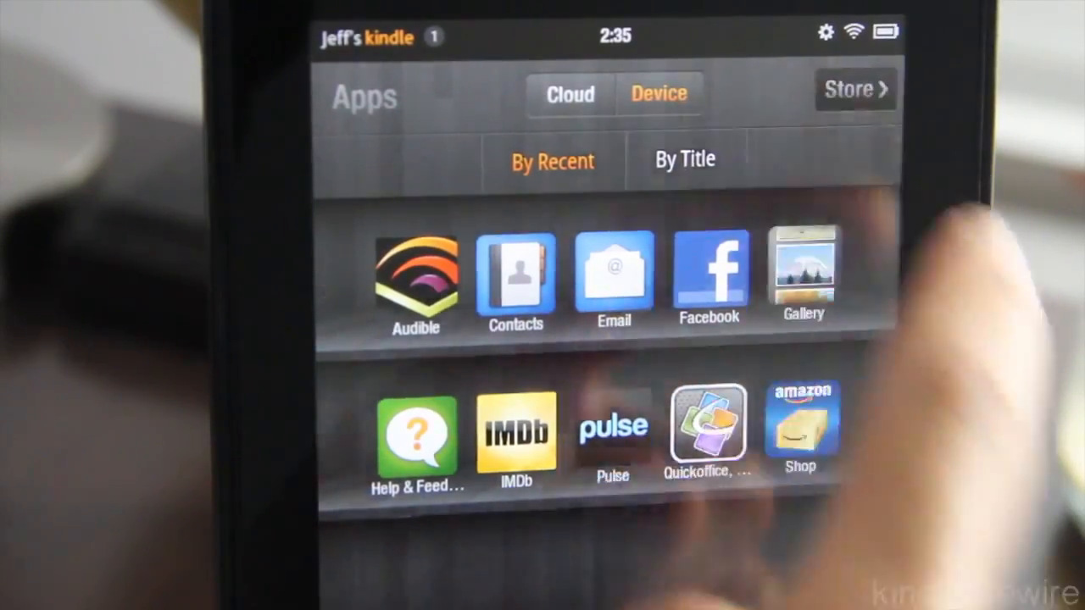
# - Search the Amazon Appstore for GO Launcher EX and install it
pyautogui.click(855, 90)
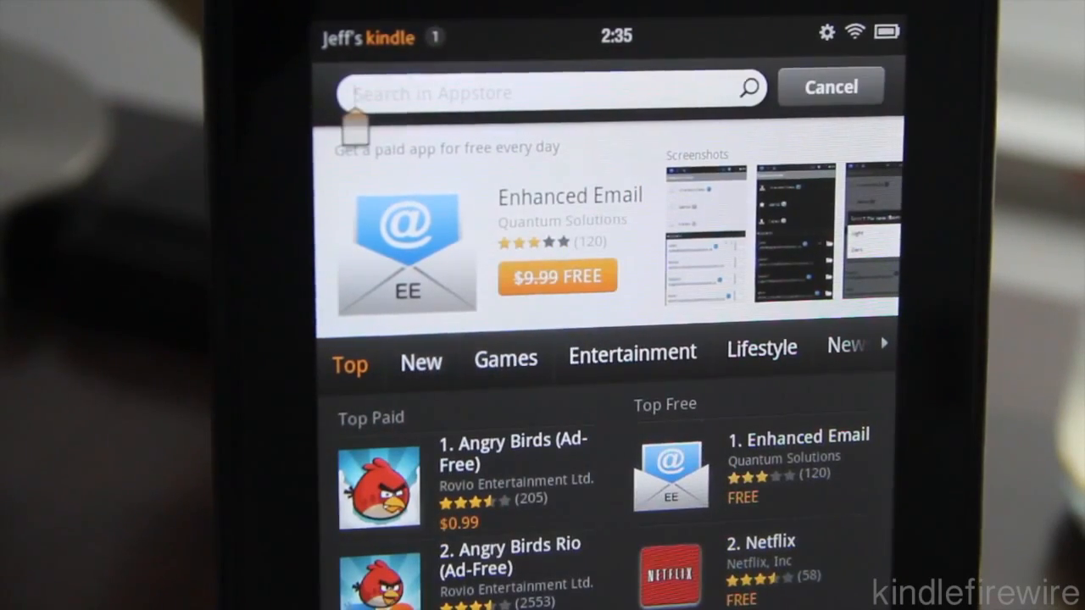
pyautogui.write('g')
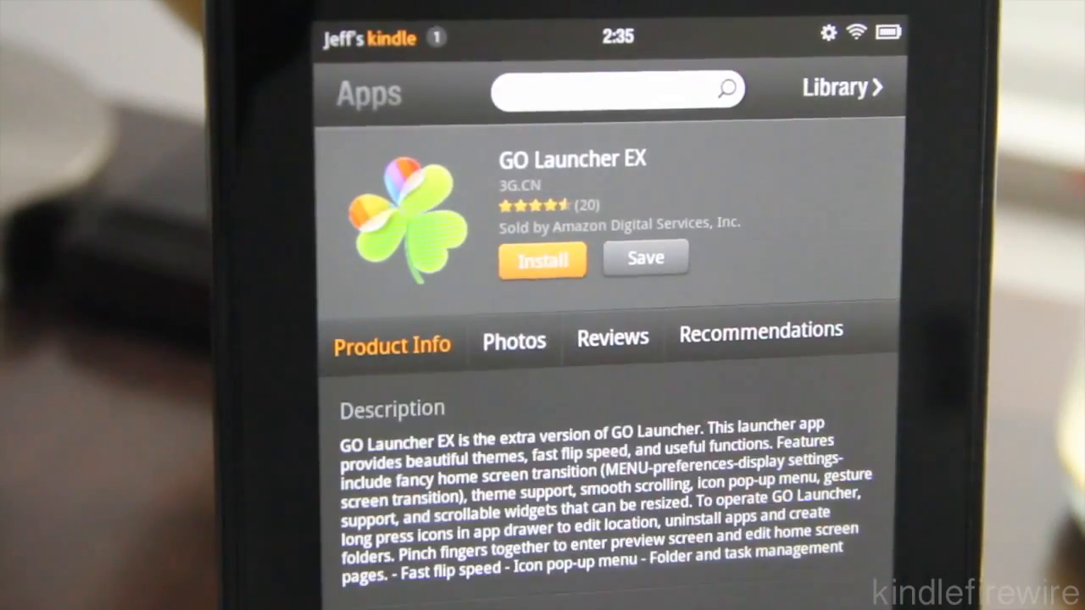
pyautogui.click(542, 260)
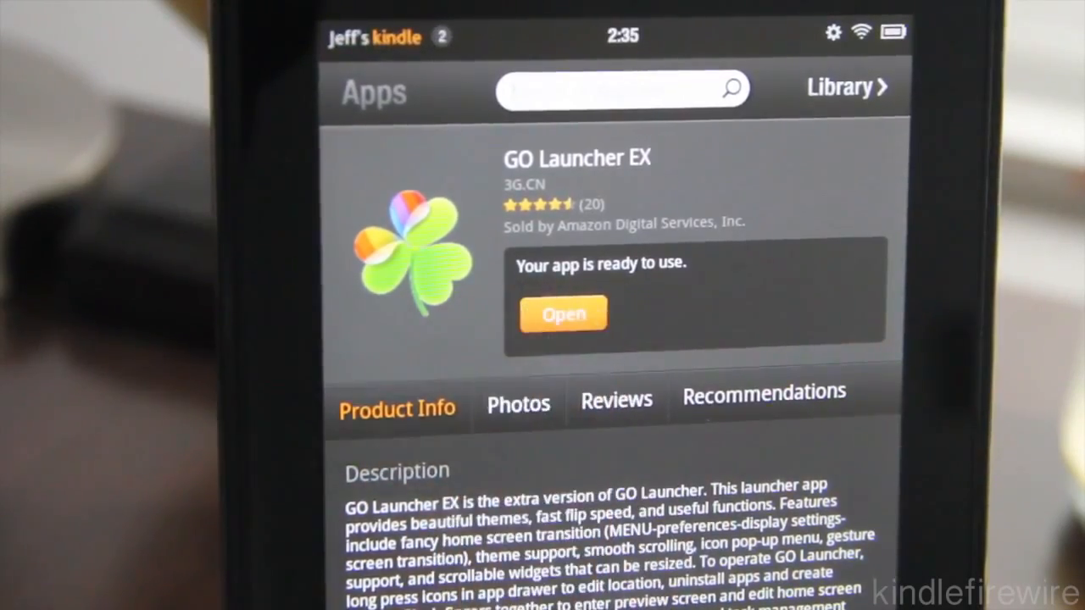
# - Open GO Launcher EX and pick it in the Complete action using dialog
pyautogui.click(562, 314)
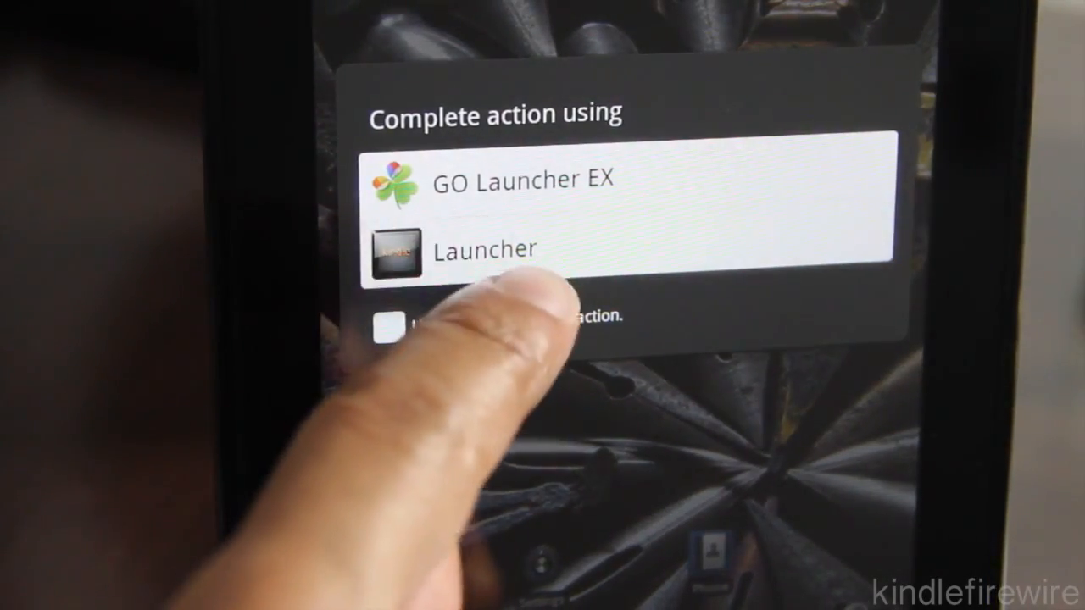
pyautogui.click(523, 179)
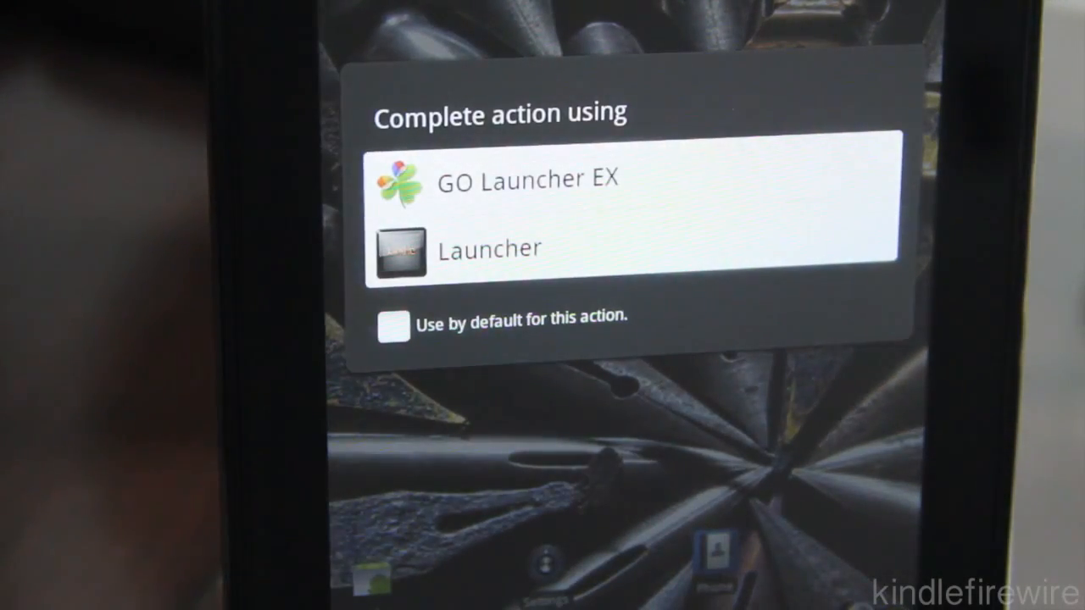
pyautogui.click(392, 326)
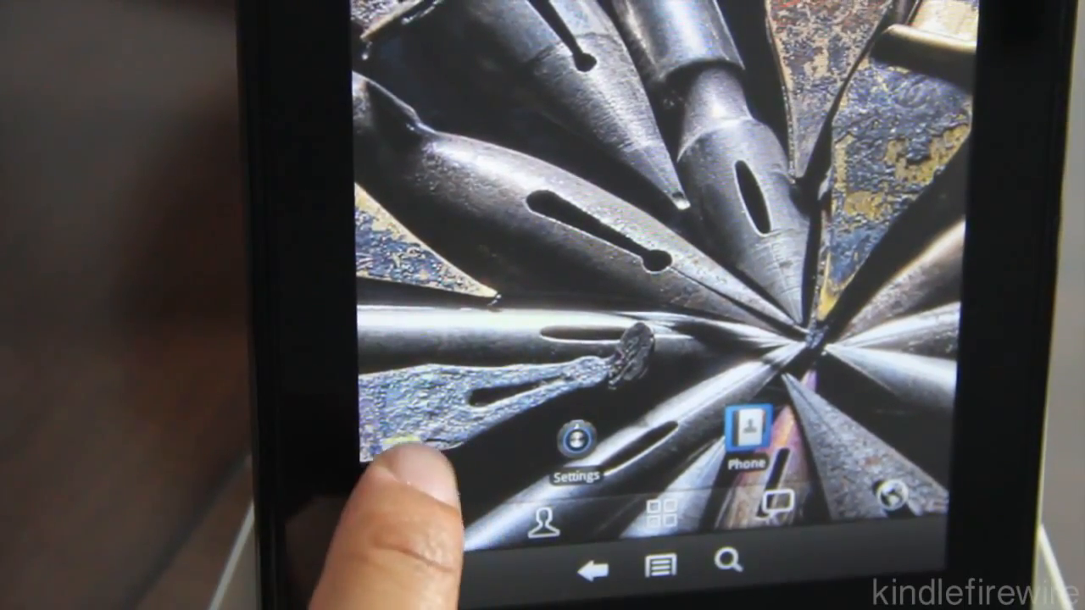
# - Launch Android Market, sign in with an existing Google account, and accept the terms of service
pyautogui.click(748, 433)
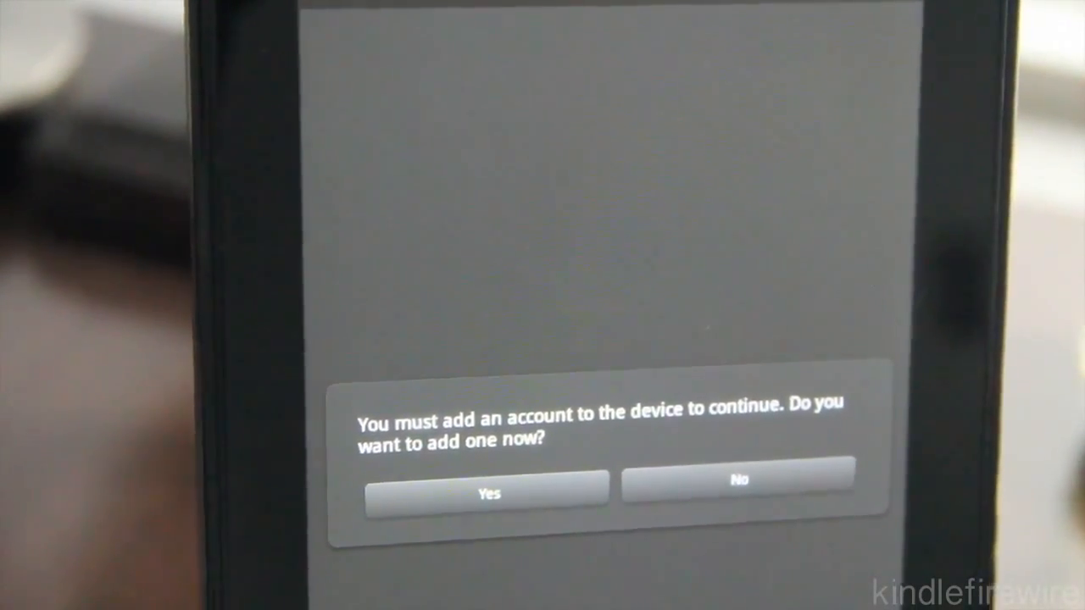
pyautogui.click(487, 493)
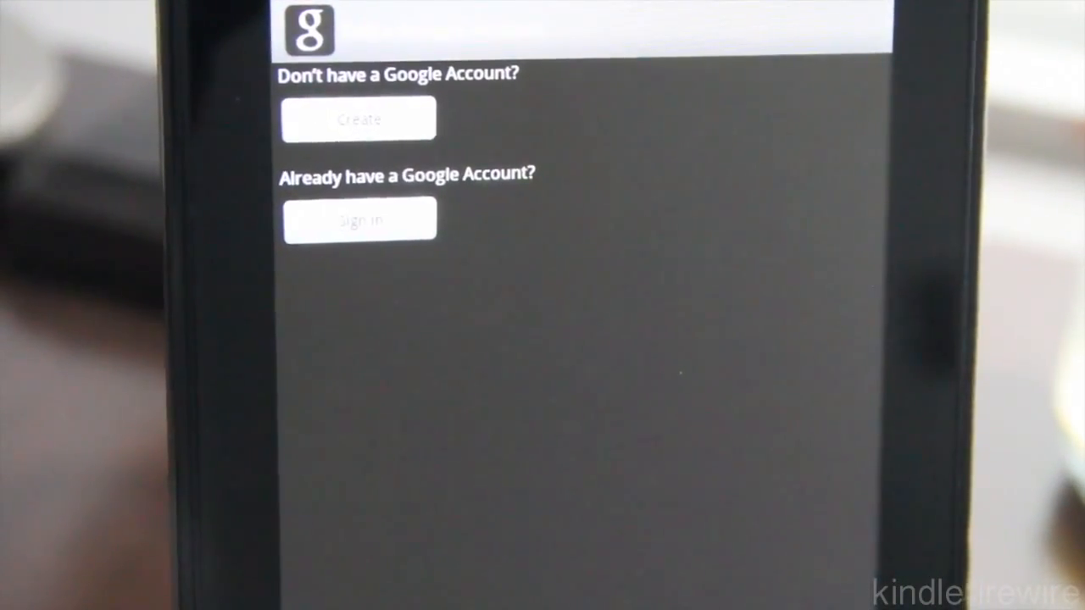
pyautogui.click(358, 218)
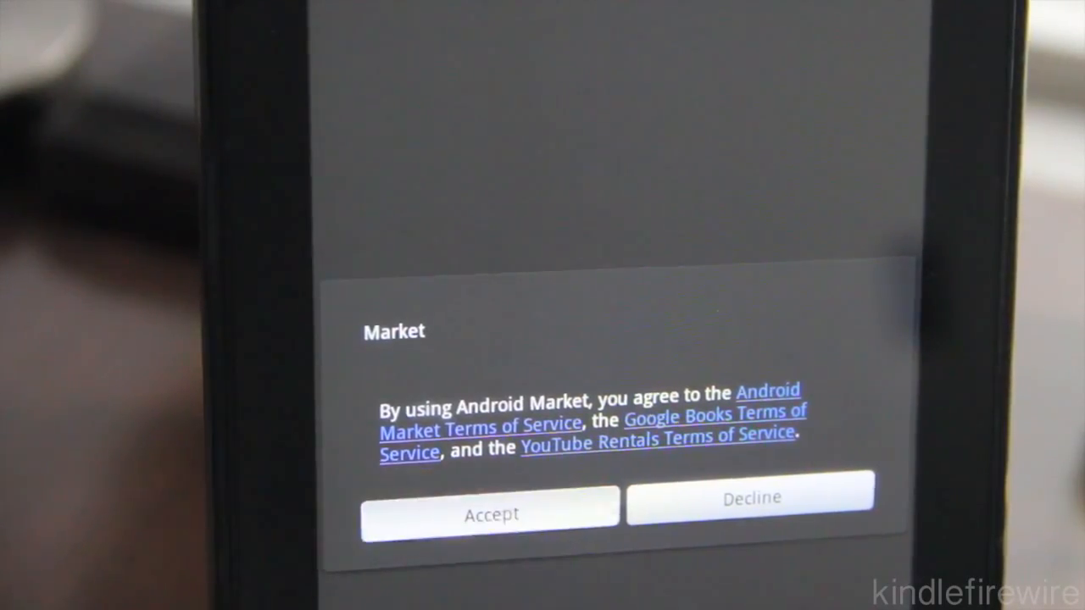
pyautogui.click(491, 512)
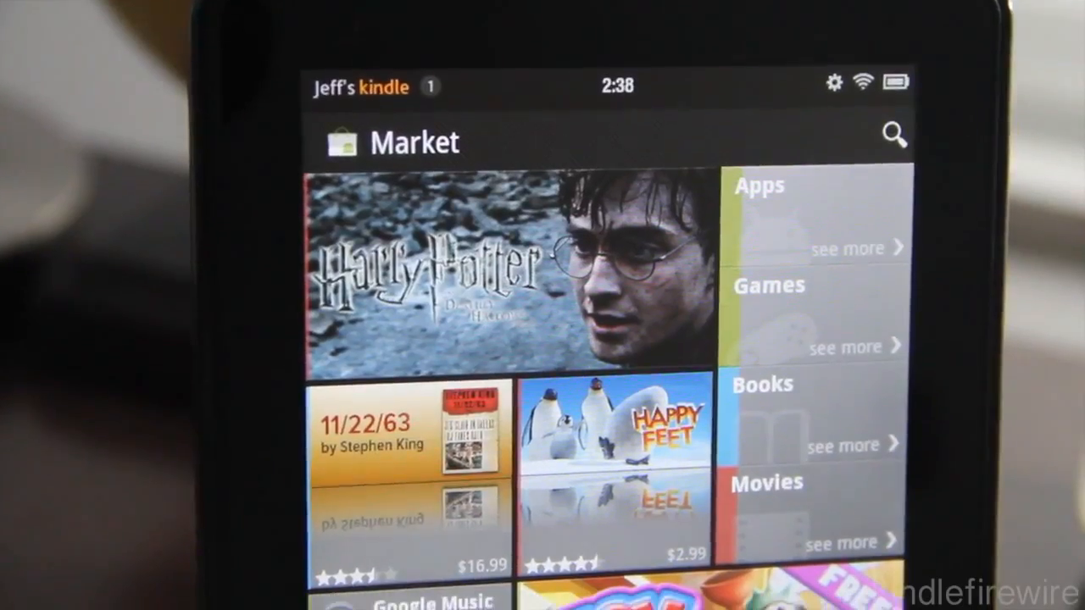
pyautogui.scroll(-3)
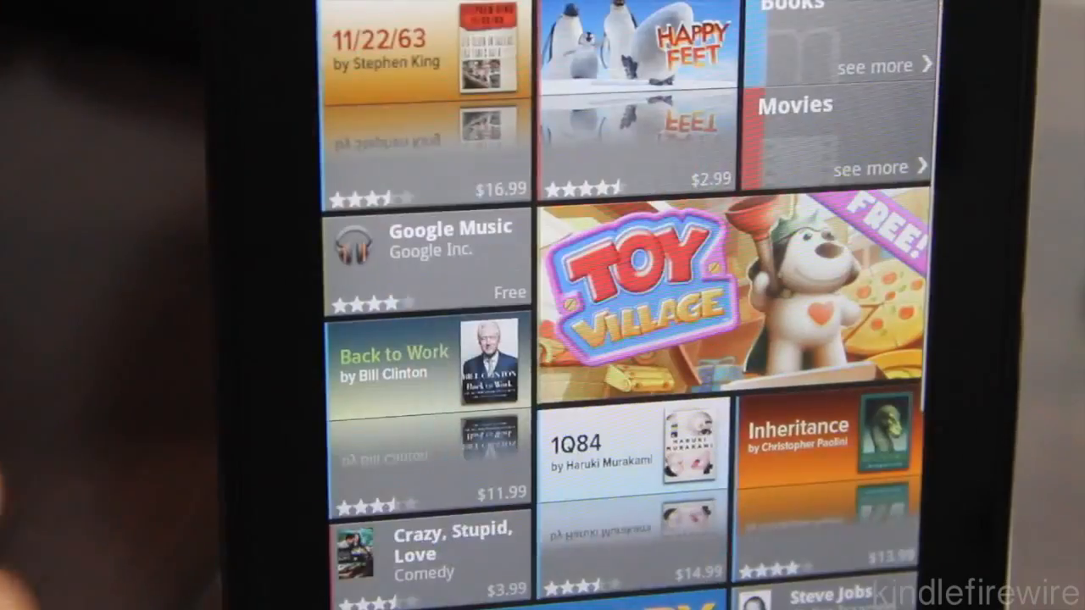
# - Scroll down the Market home page to reach the Apps category
pyautogui.scroll(-3)
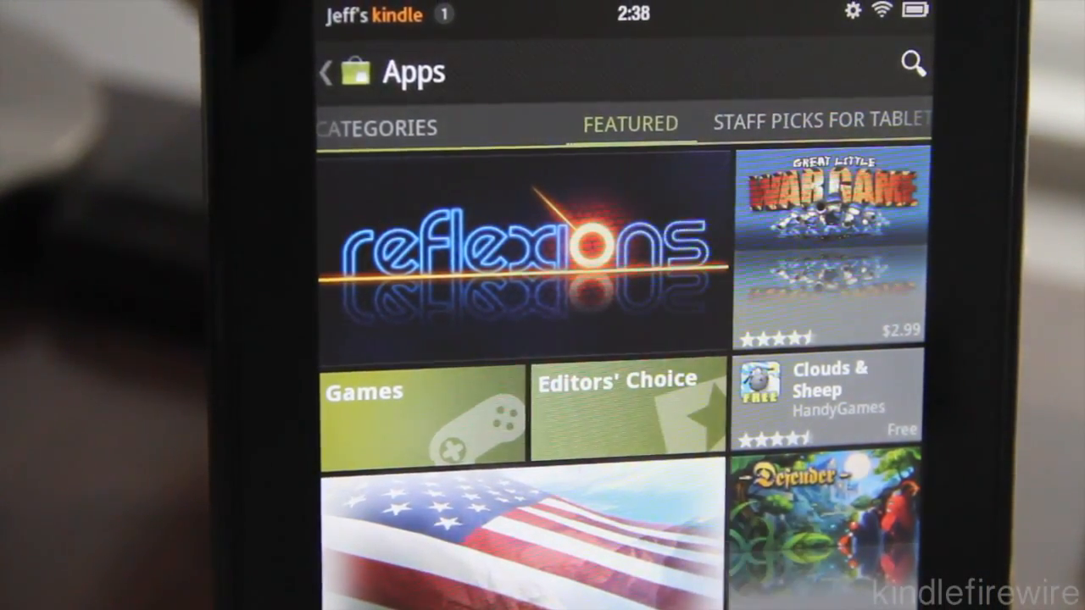
# - Search the Market for 'gmail', then start a new search for youtube
pyautogui.click(913, 65)
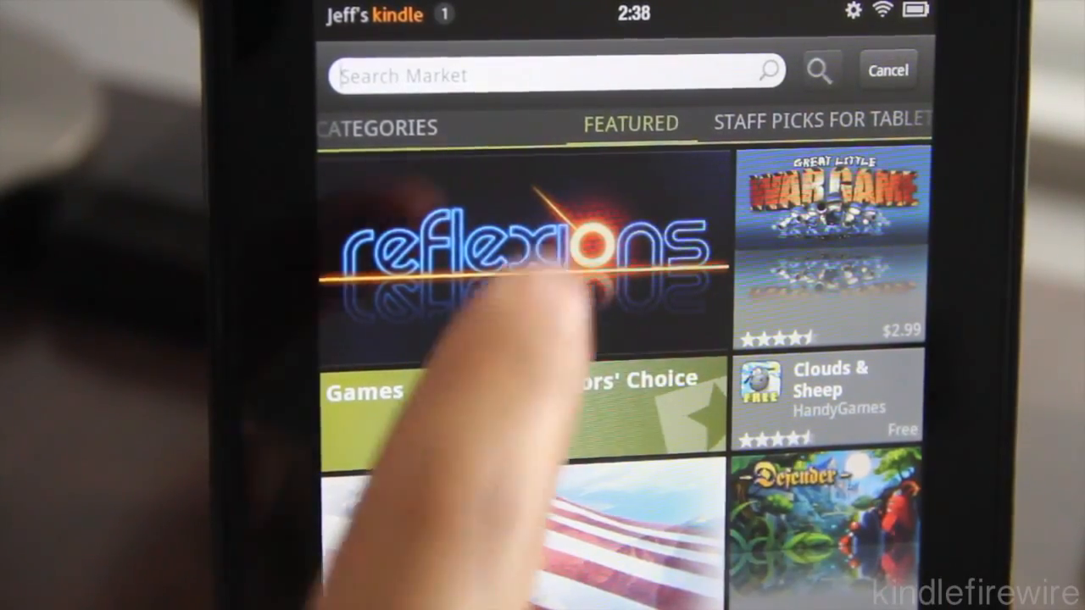
pyautogui.write('gm')
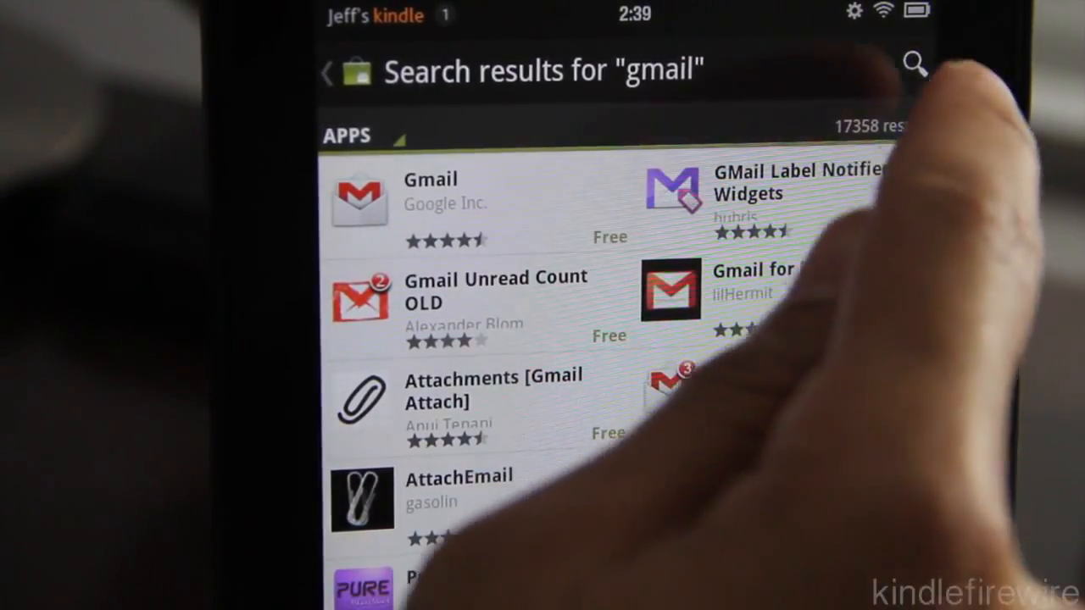
pyautogui.click(914, 68)
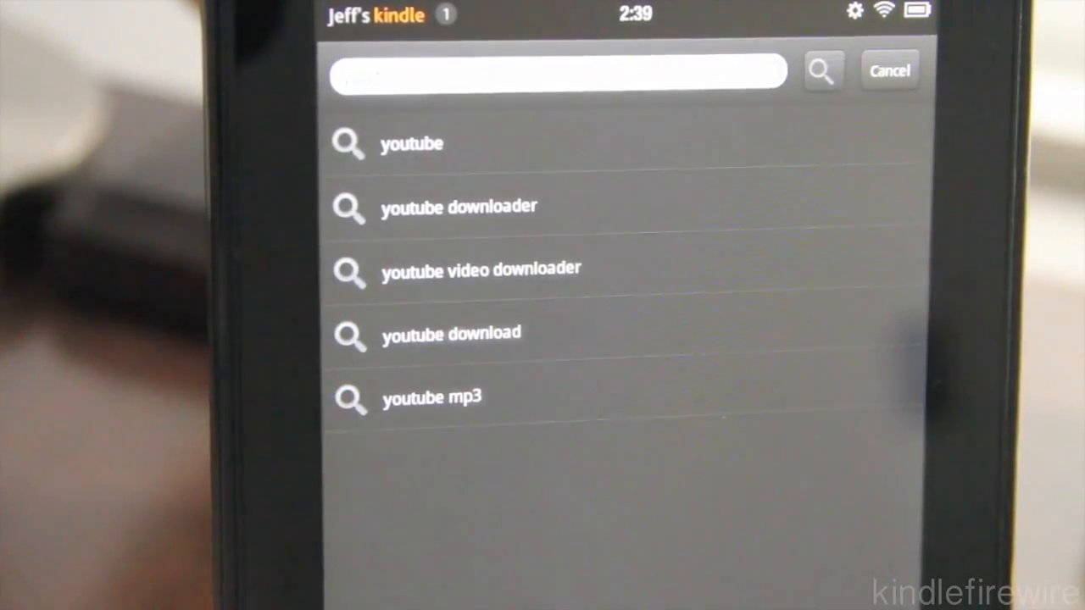
# - Install YouTube by Google Inc., accepting its permissions and downloading it
pyautogui.click(411, 143)
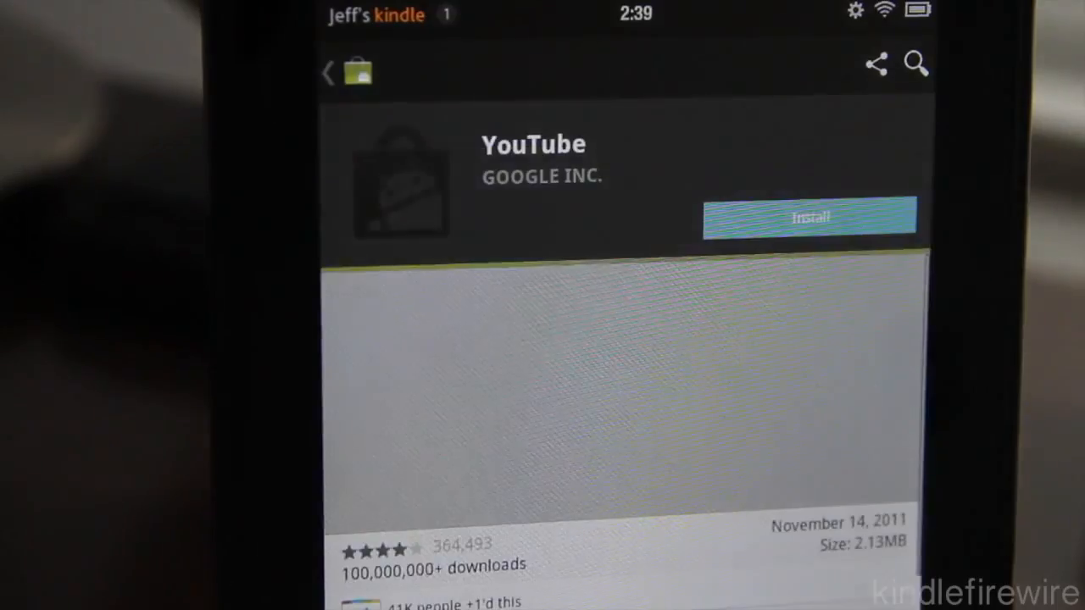
pyautogui.click(809, 217)
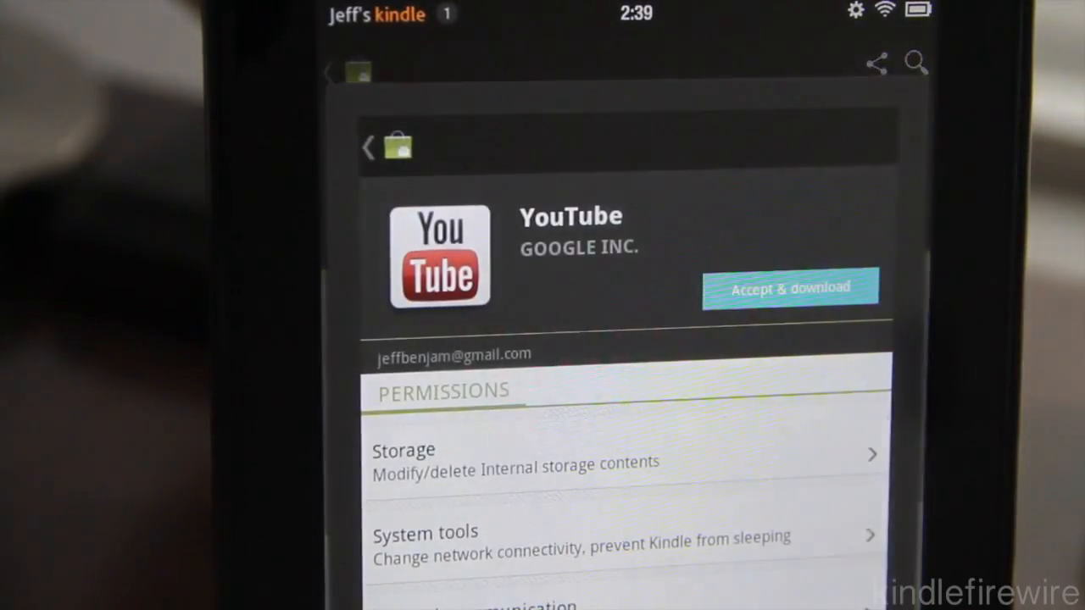
pyautogui.click(789, 288)
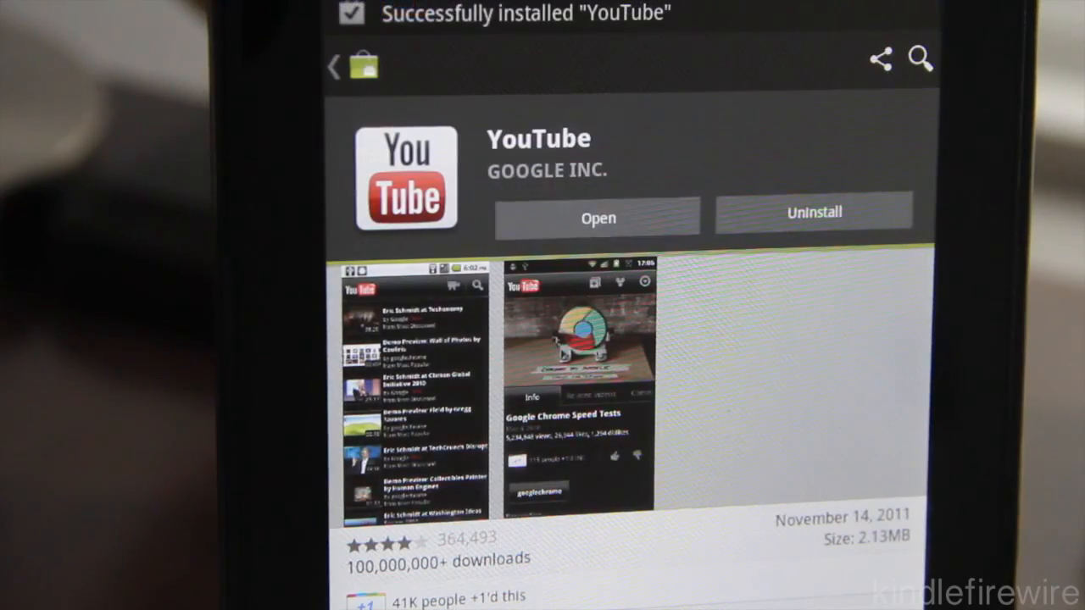
# - Launch the newly installed YouTube app from its Market page
pyautogui.click(597, 218)
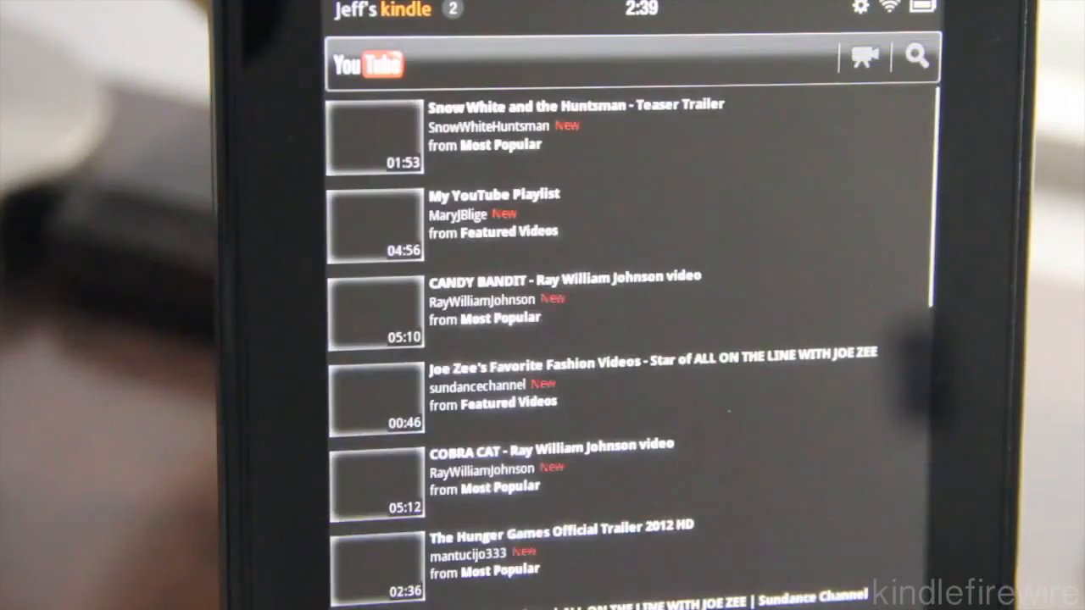